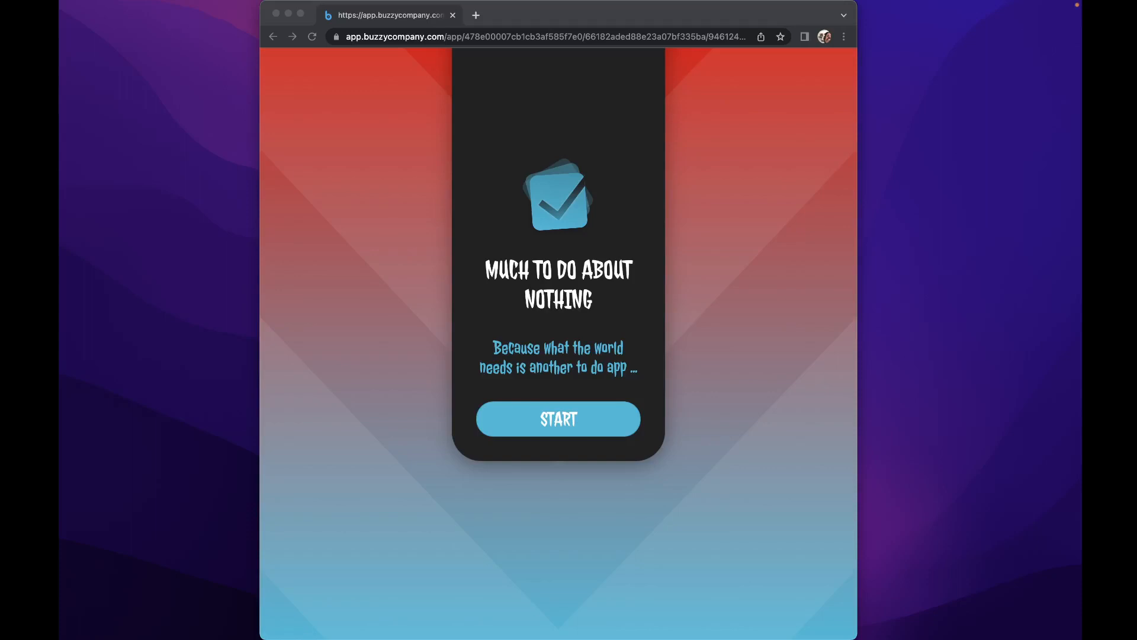
mouse_move(617, 463)
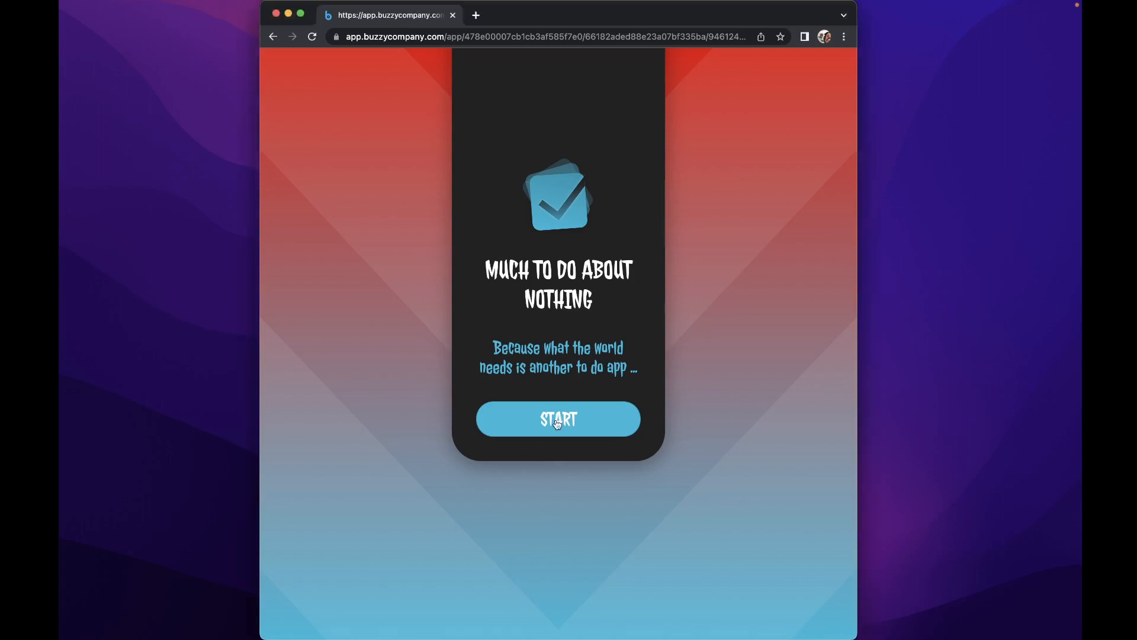
- Start the to-do app, edit First task, untick Completed and return to the task list
left_click(557, 419)
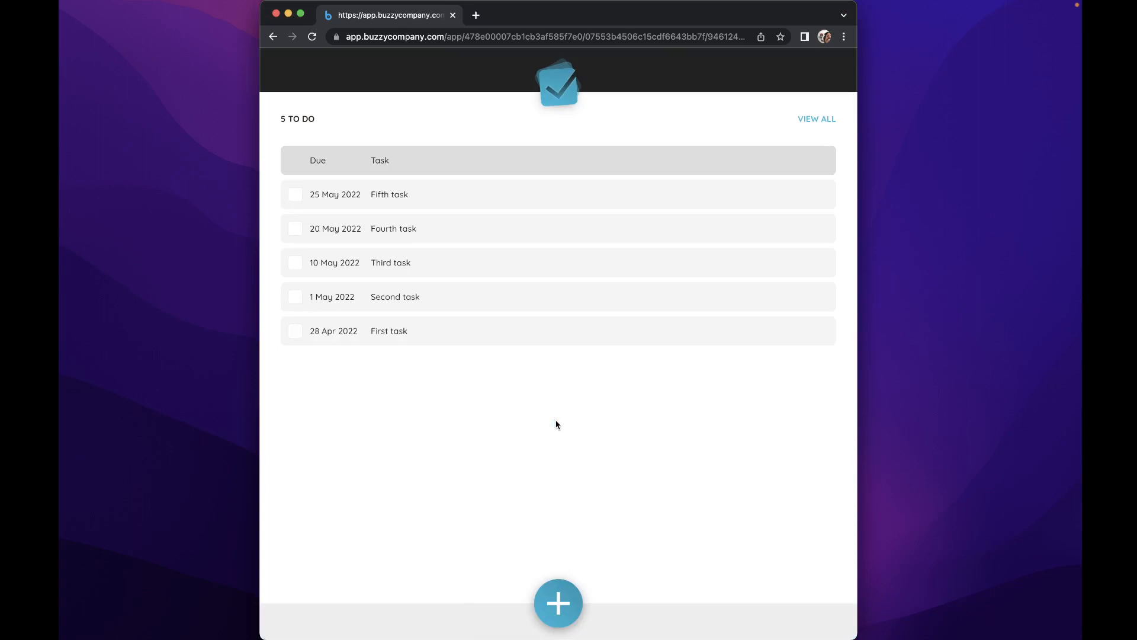
mouse_move(358, 179)
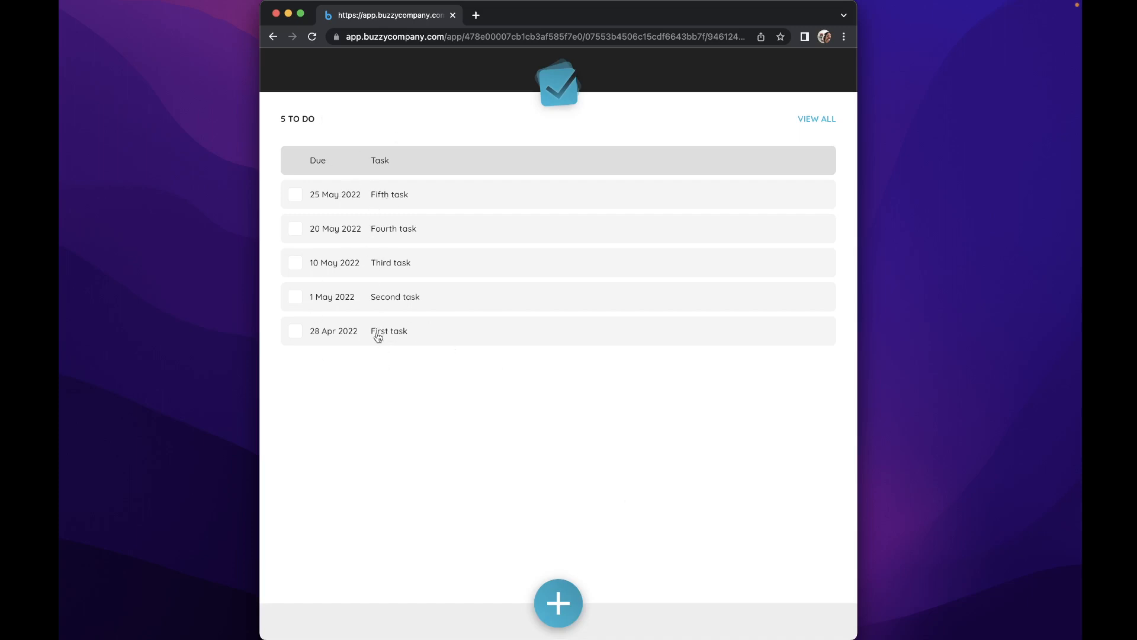
left_click(389, 330)
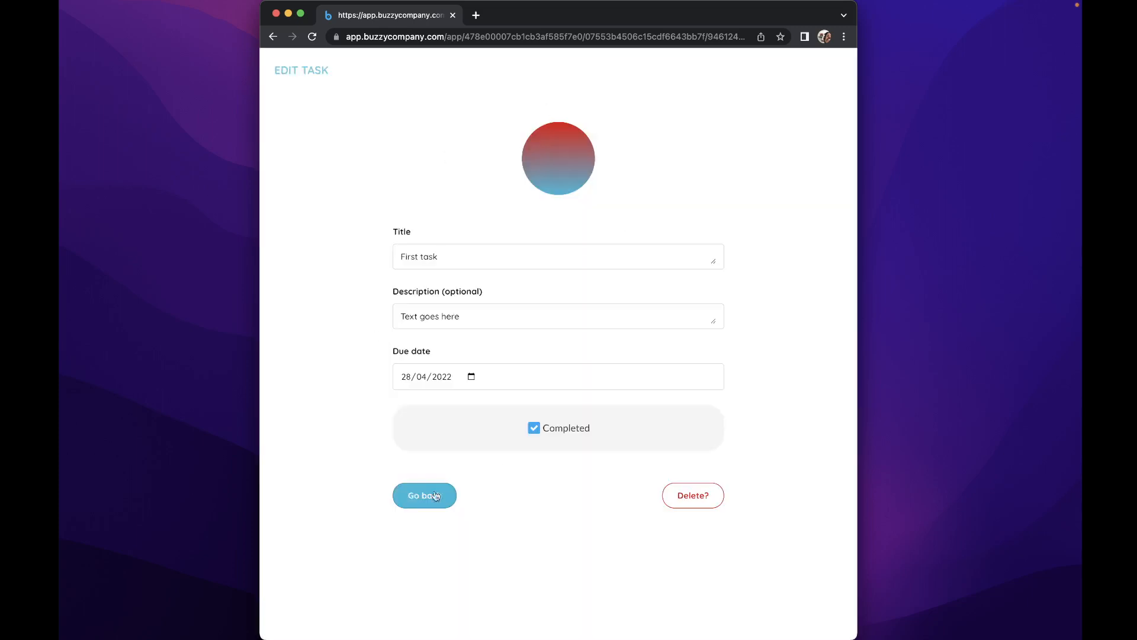
left_click(534, 428)
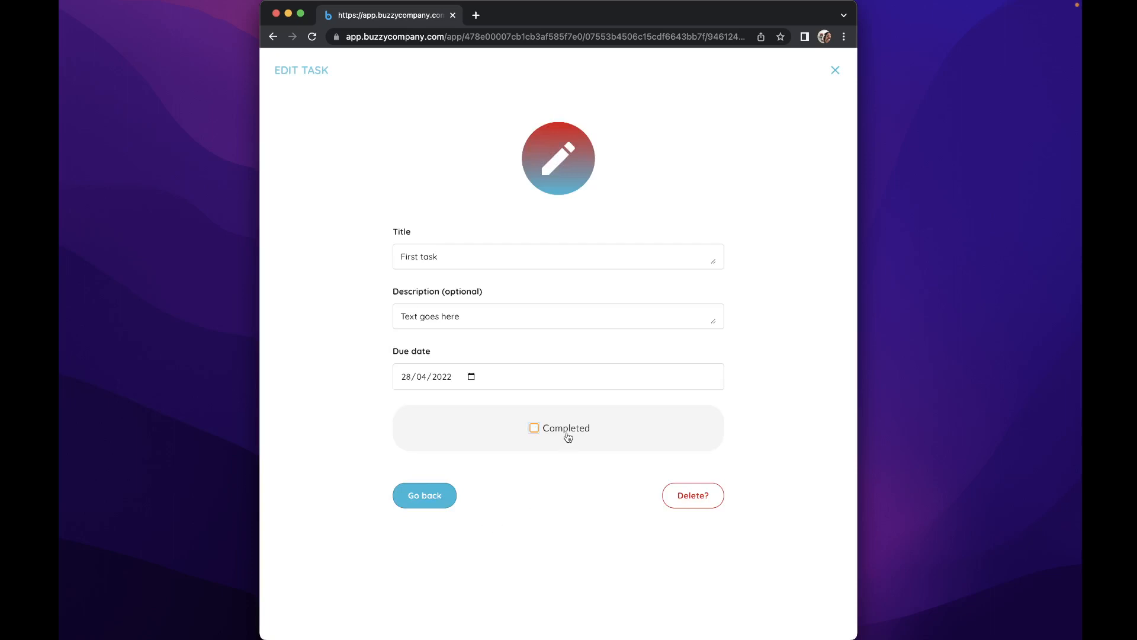
left_click(424, 495)
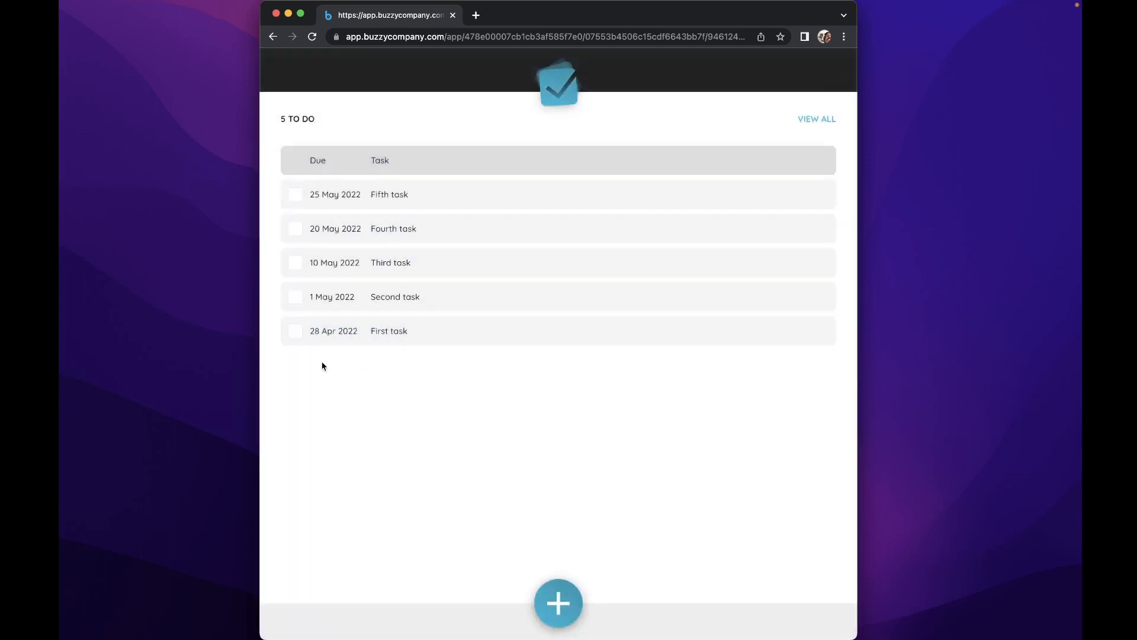
- Reopen First task, go back to the list, then switch to the Figma design file
left_click(388, 331)
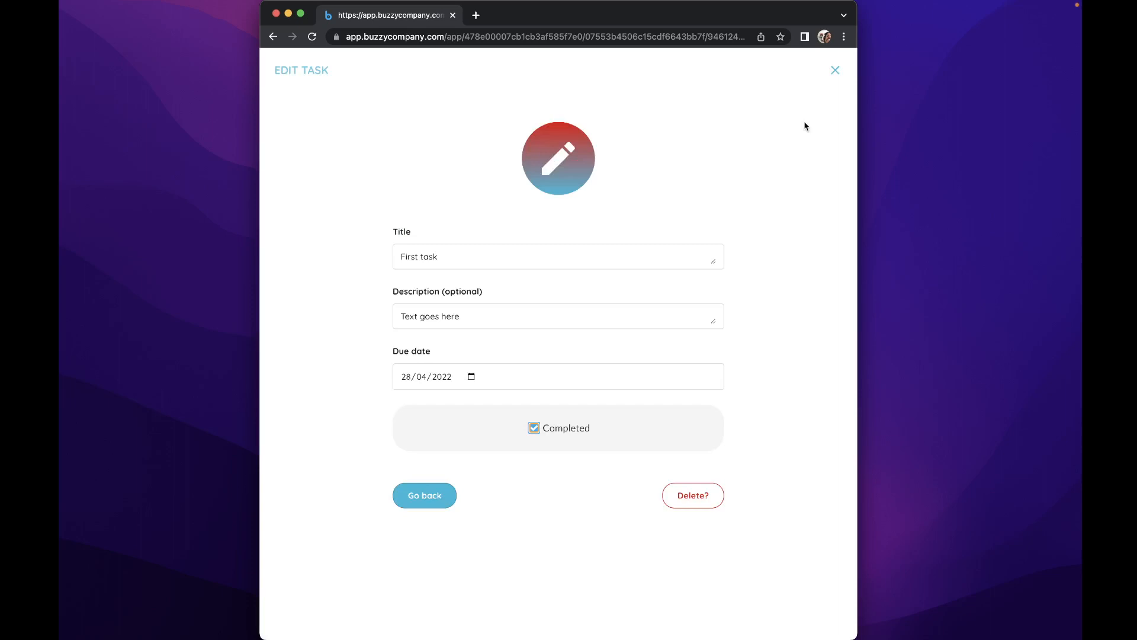
left_click(424, 495)
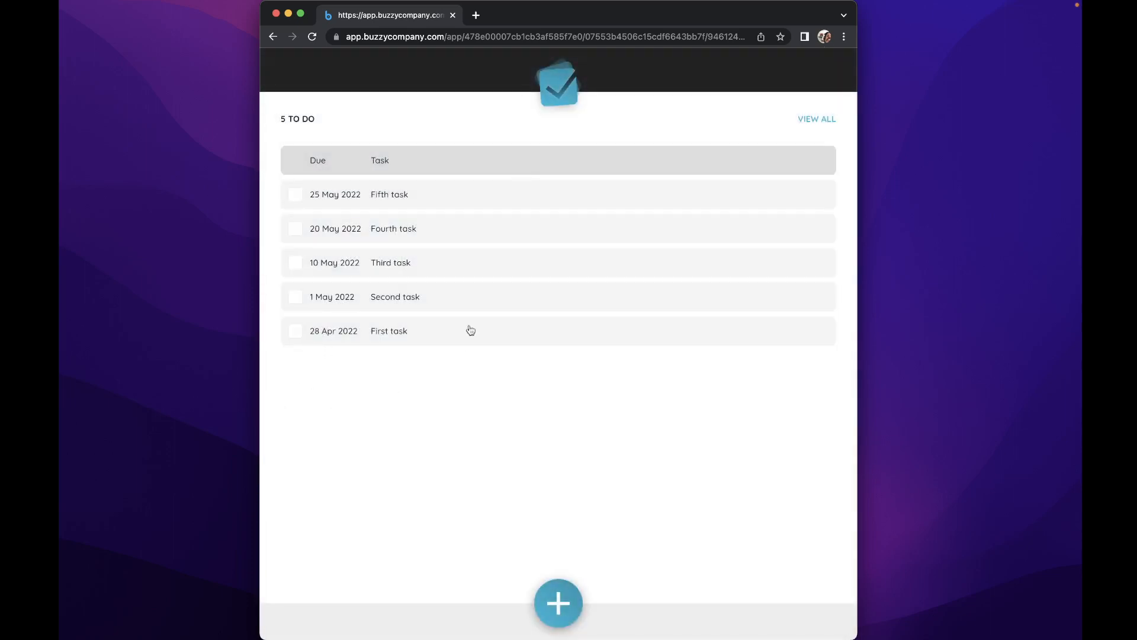
mouse_move(410, 370)
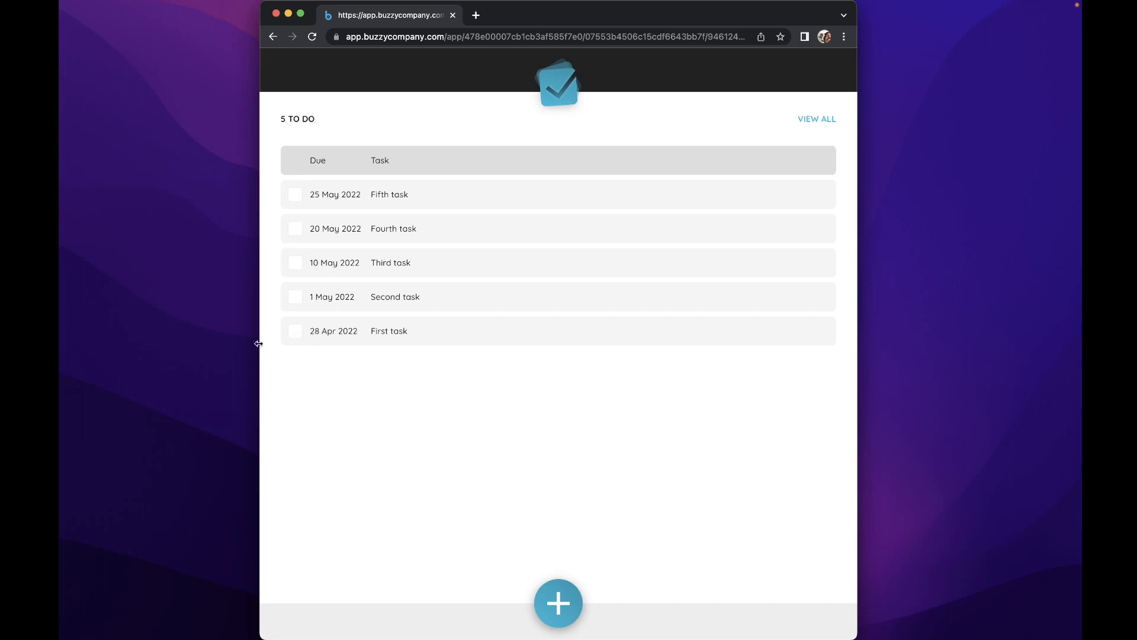
mouse_move(302, 335)
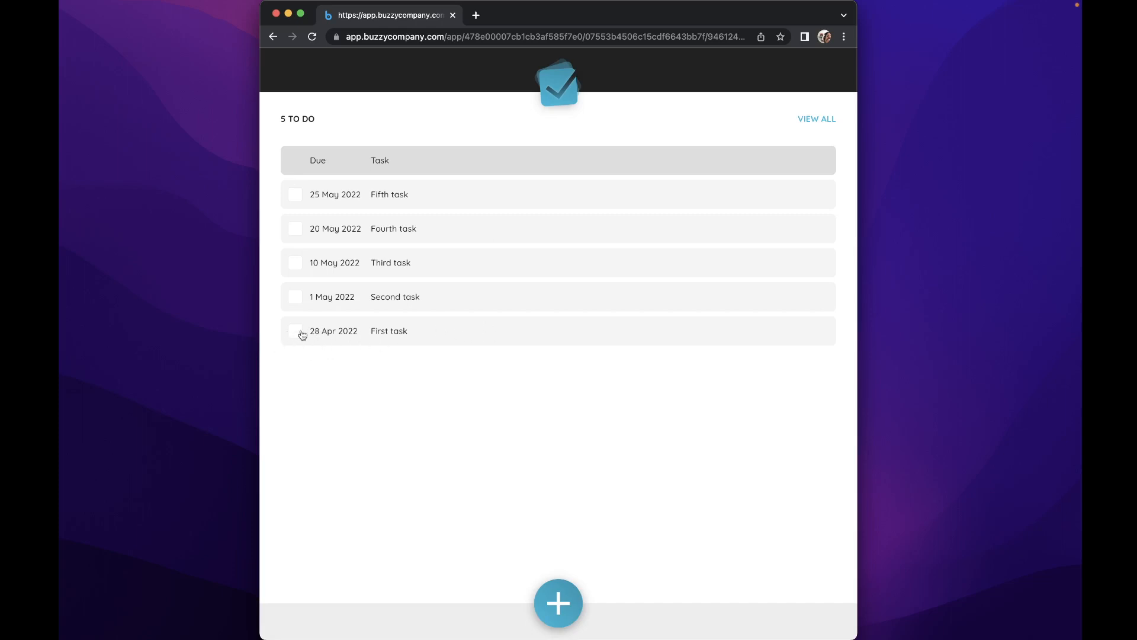
mouse_move(478, 351)
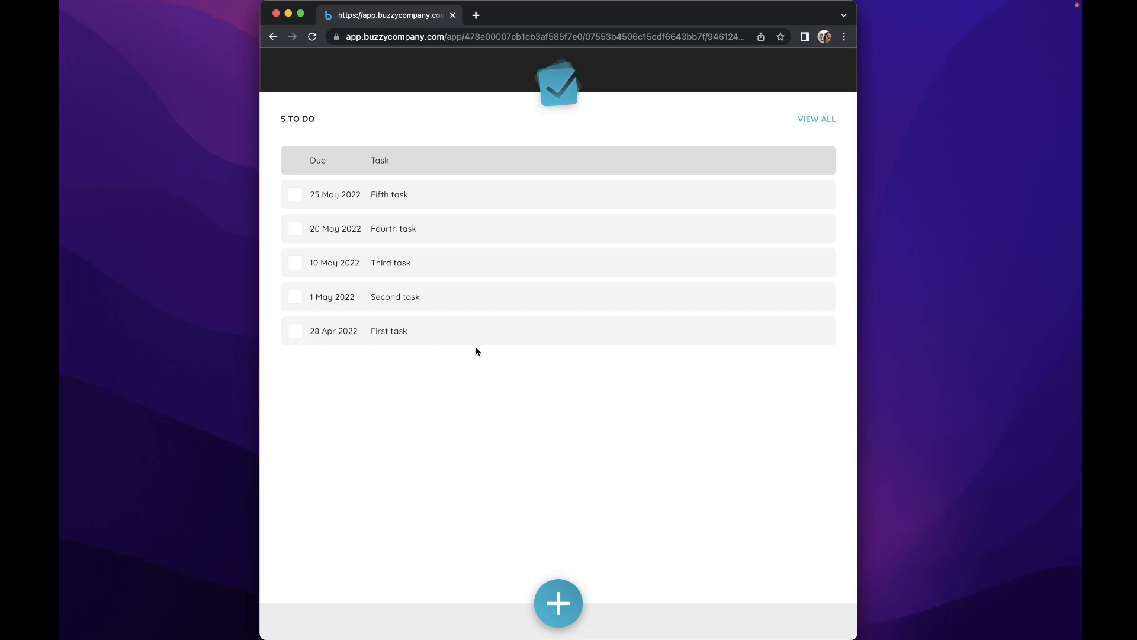
mouse_move(602, 428)
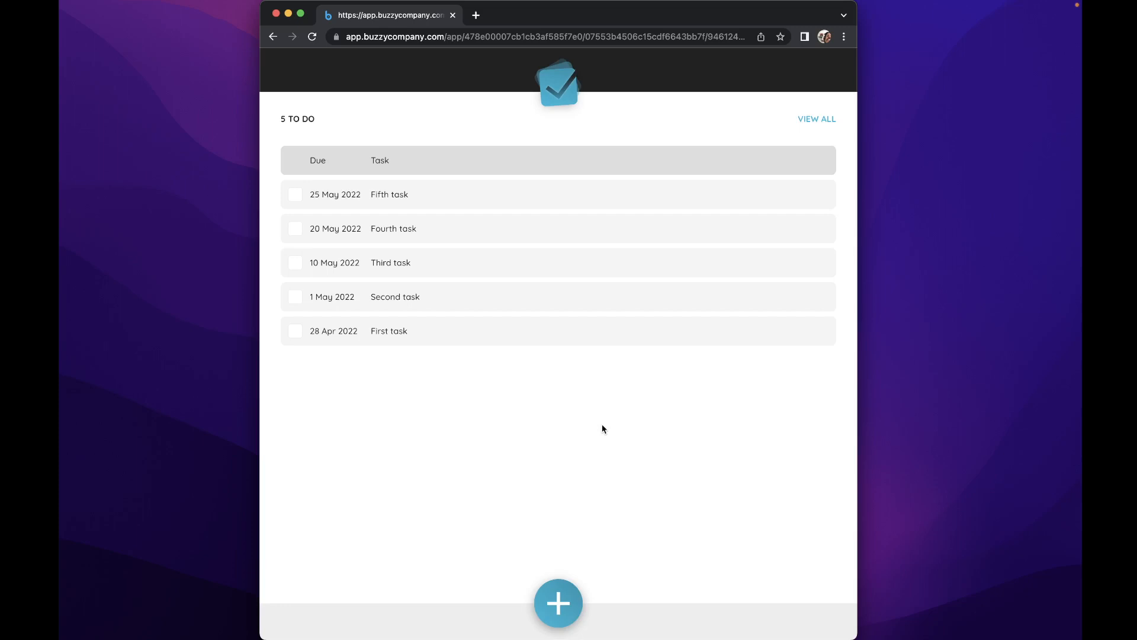
key("cmd+tab")
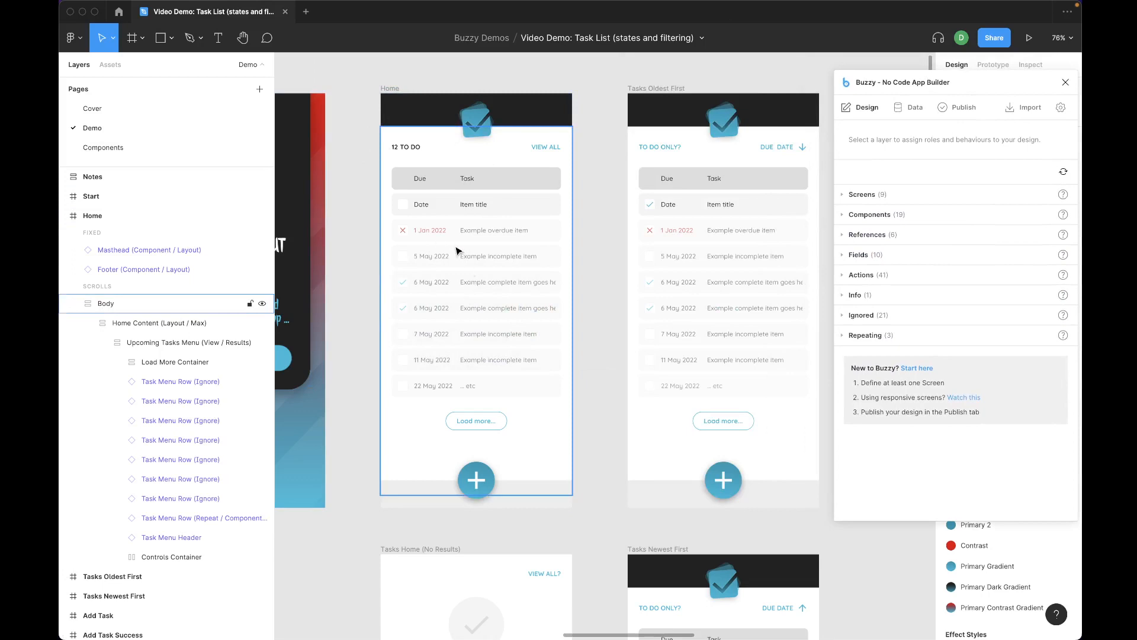
- Select the repeating task row, expand Link Wrapper and Icon Cell, and unhide Icon Complete
left_click(189, 343)
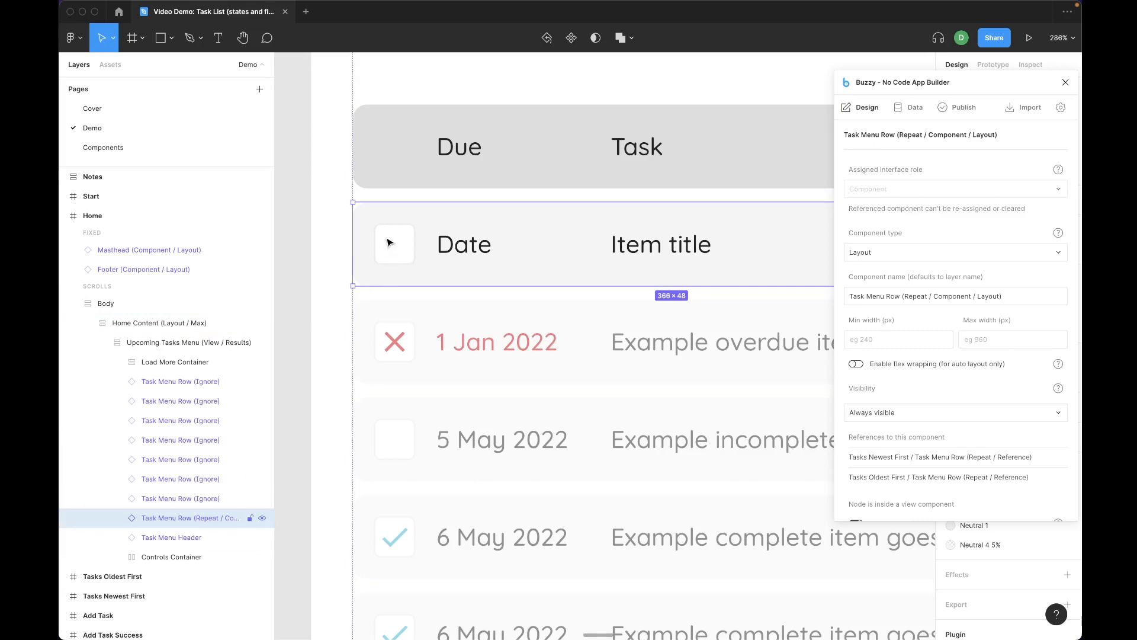
left_click(119, 518)
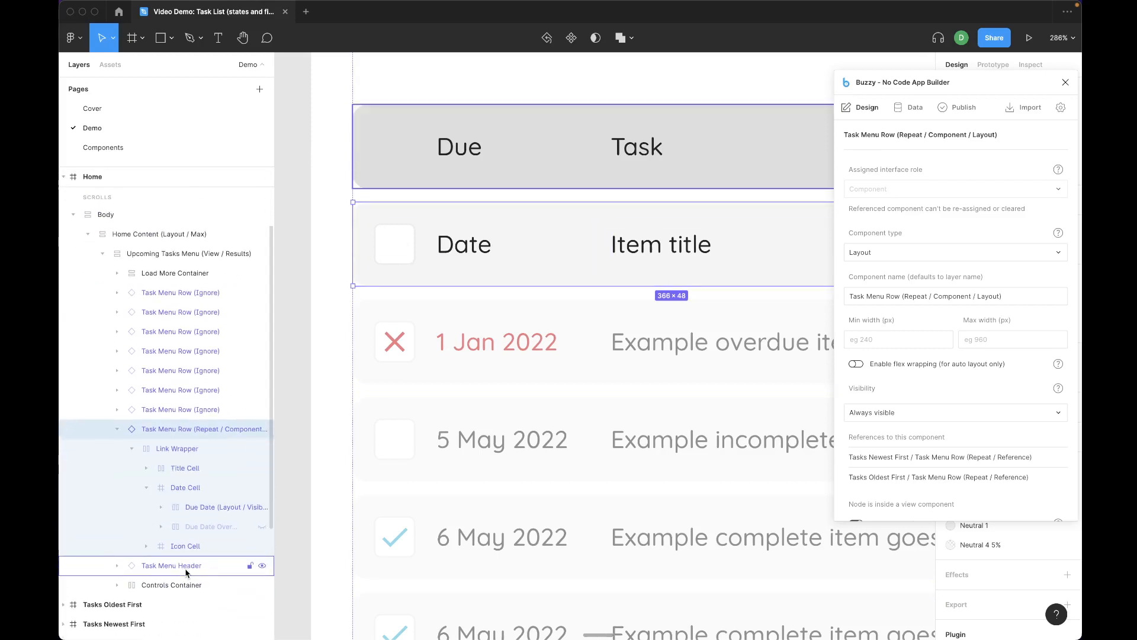
left_click(147, 545)
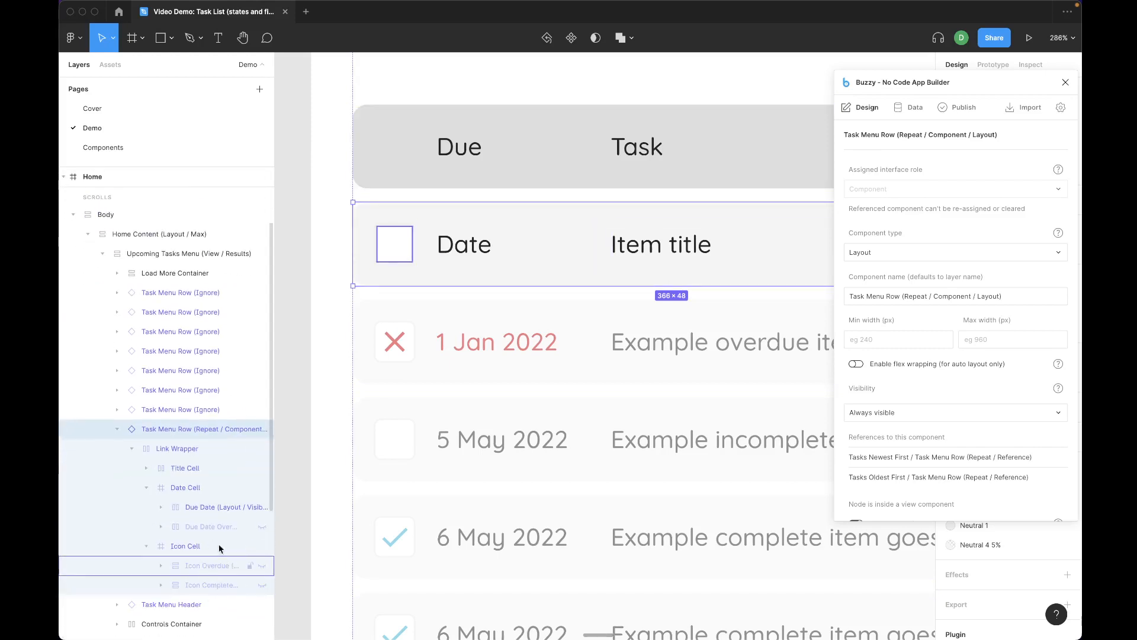
left_click(211, 584)
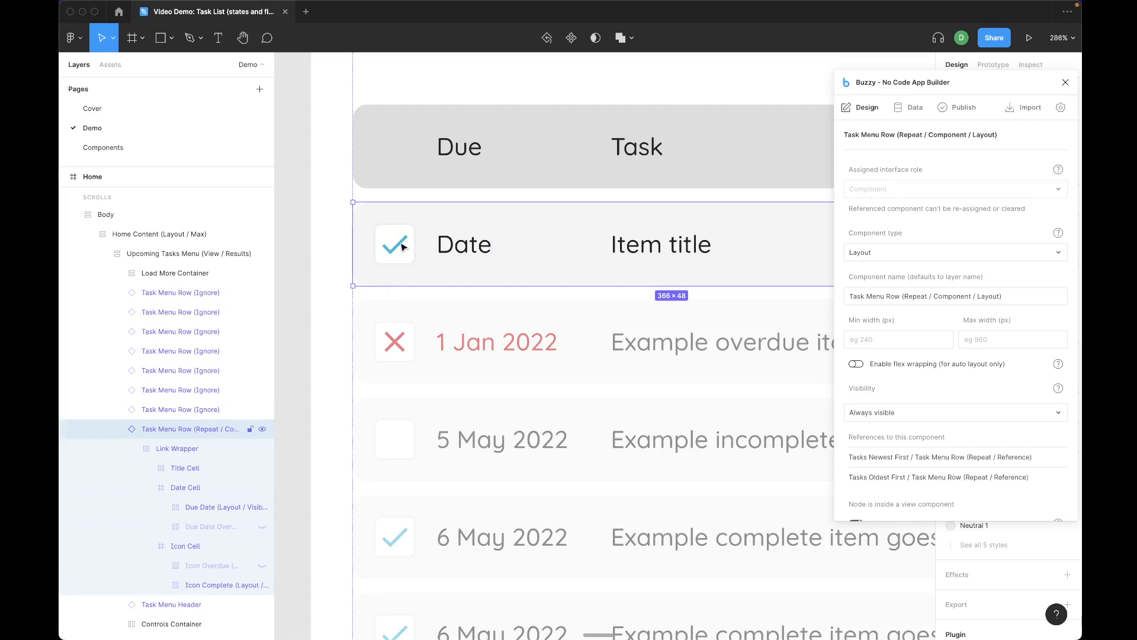
mouse_move(382, 257)
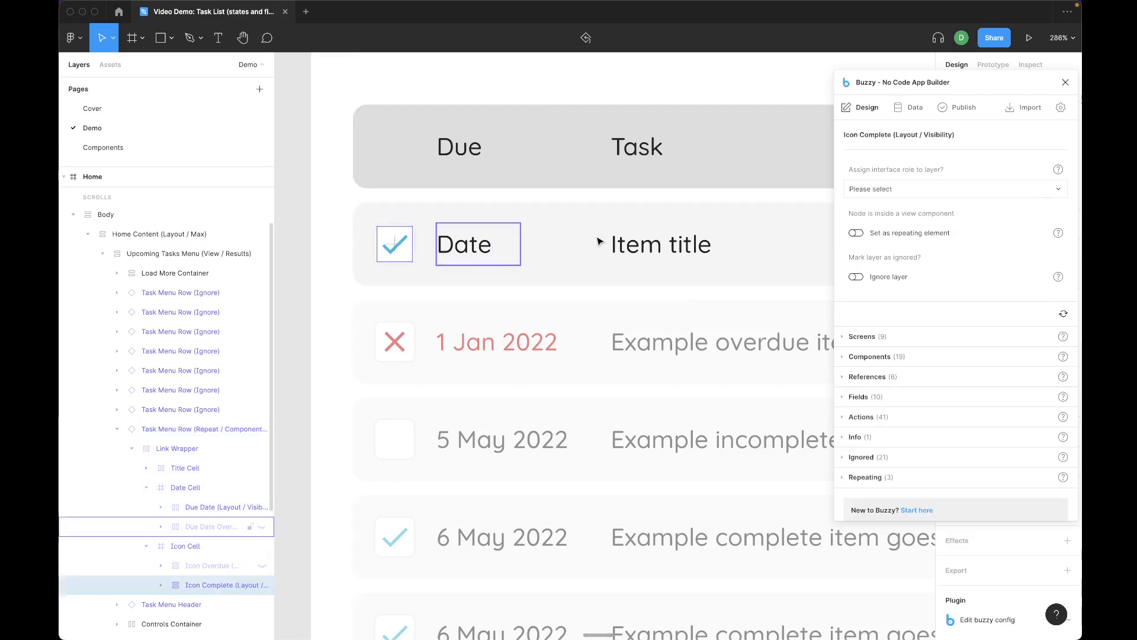
- Assign Icon Complete the Component role as a Layout with visibility 'Only show when'
left_click(660, 244)
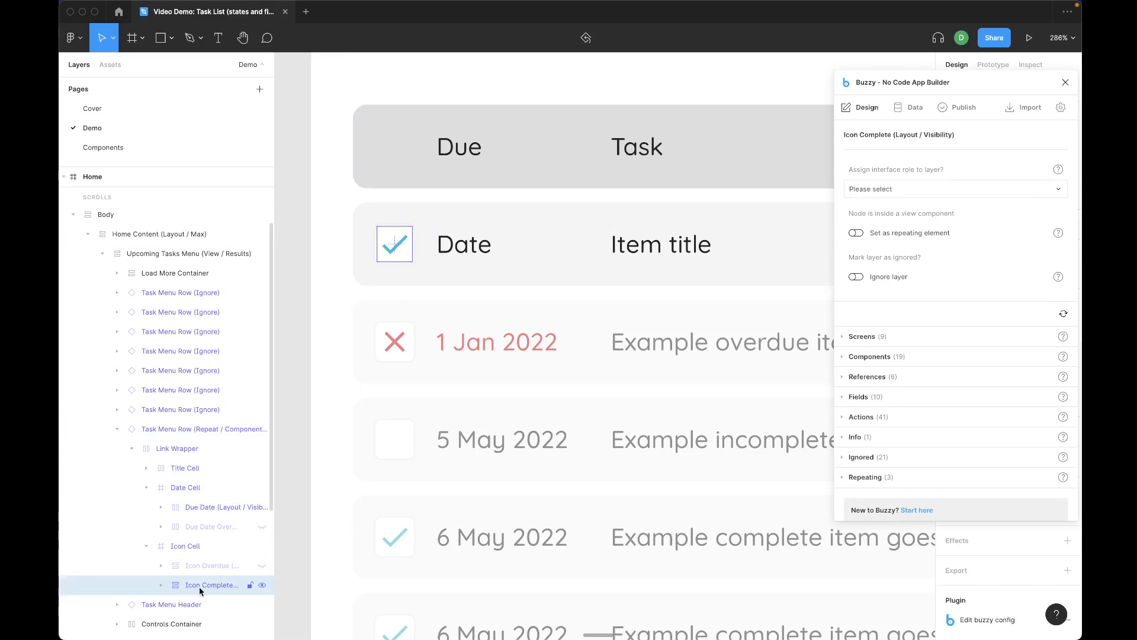
left_click(162, 584)
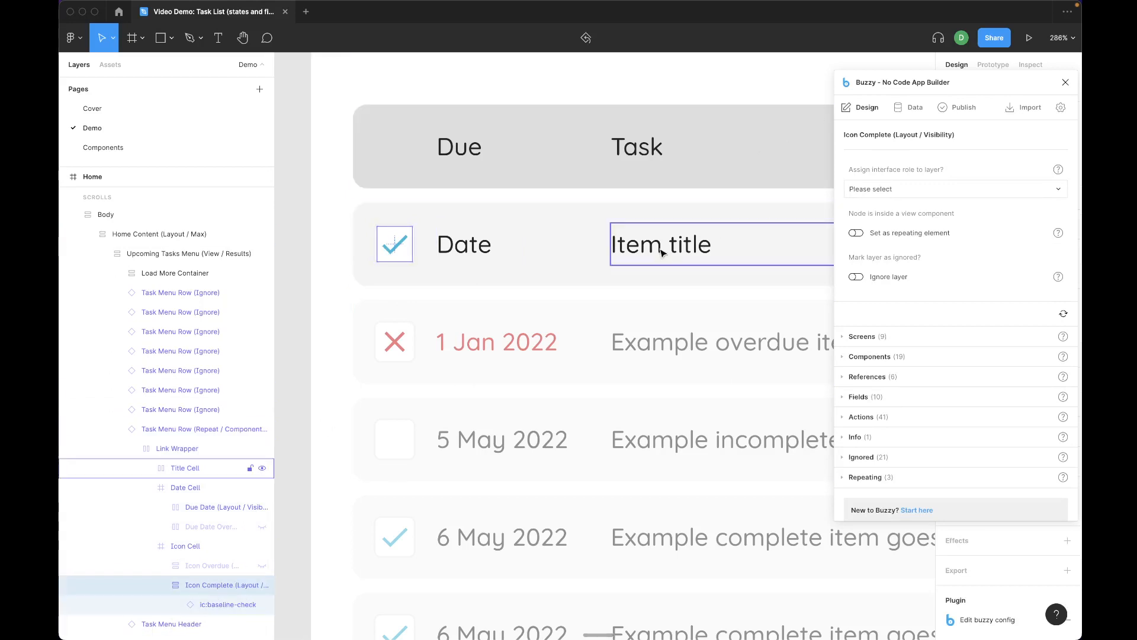
left_click(952, 189)
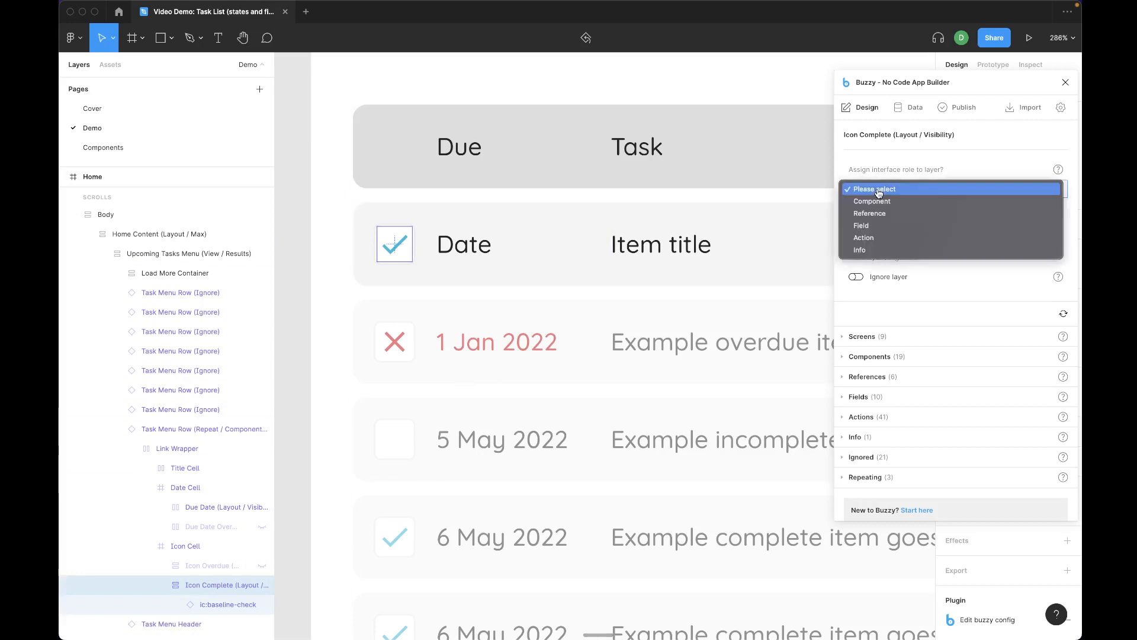
left_click(870, 201)
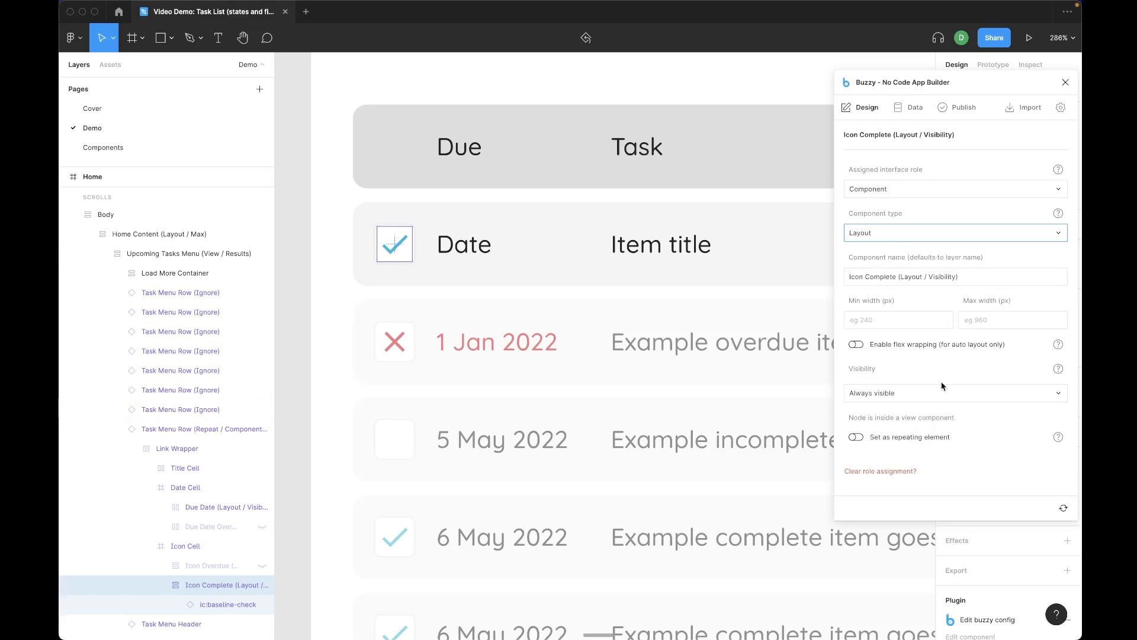
mouse_move(878, 397)
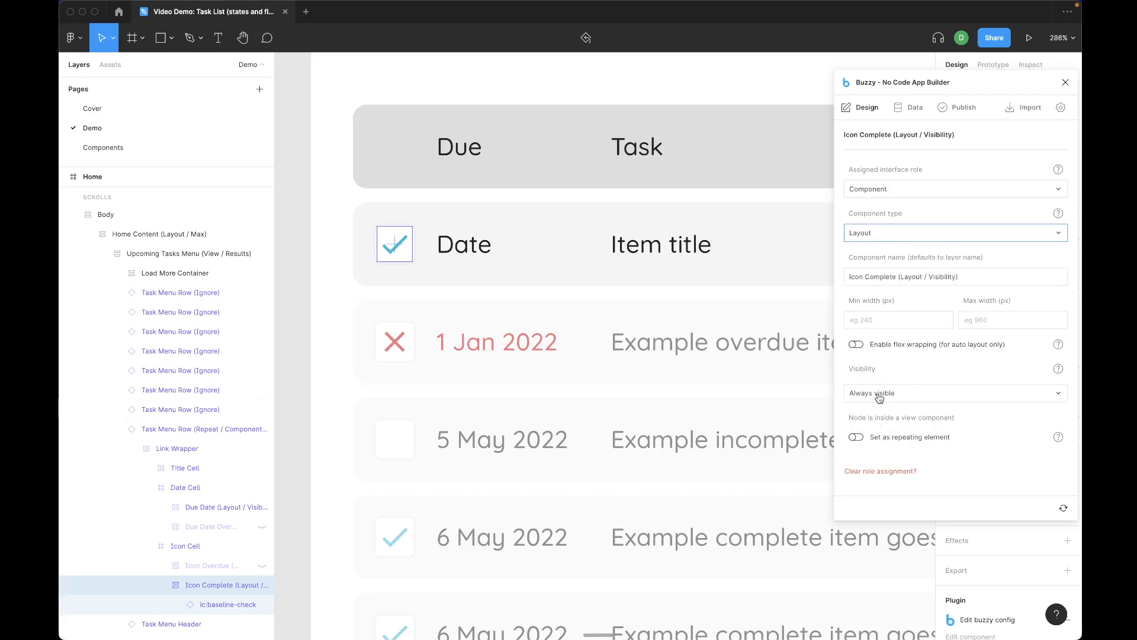
left_click(954, 392)
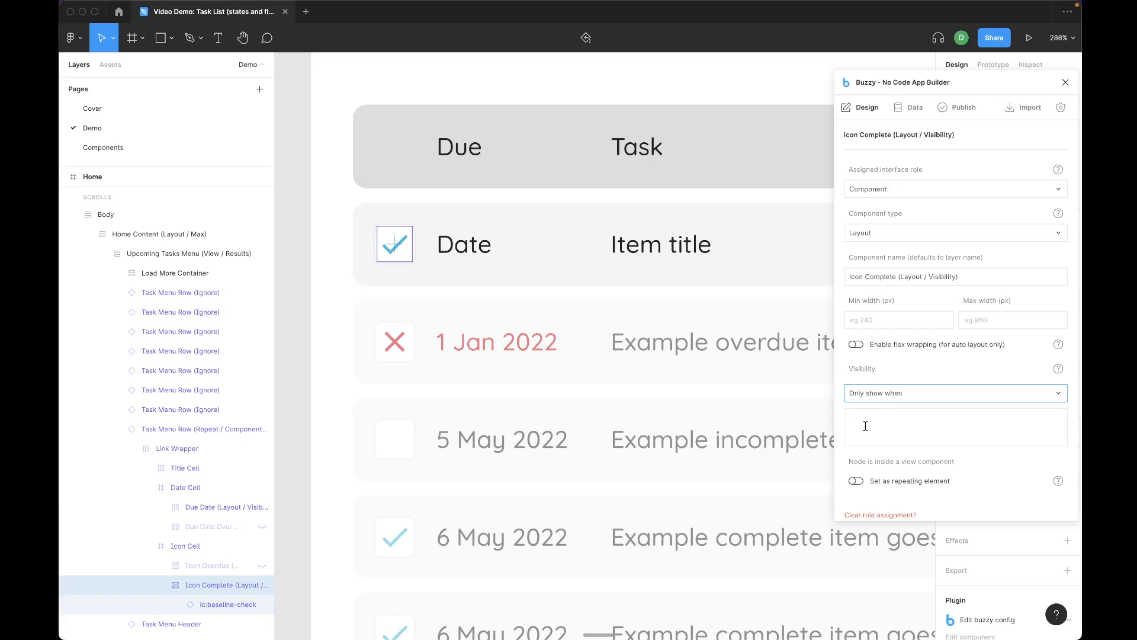
- Enter the visibility condition `Completed` = true for Icon Complete and confirm it
left_click(955, 426)
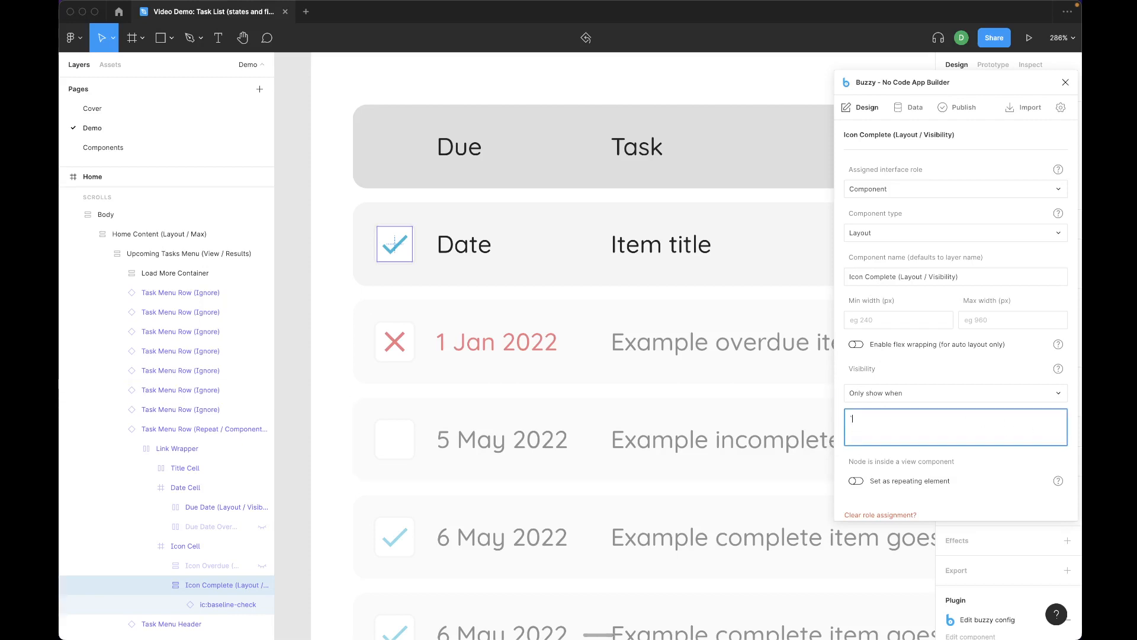
type("Cpm")
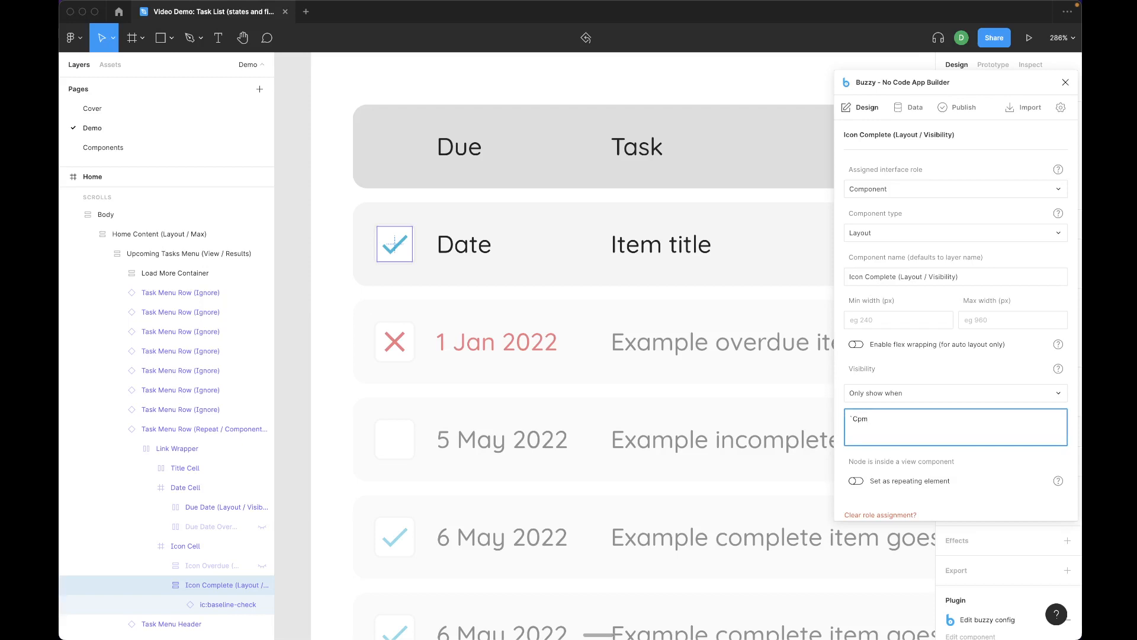
type("ompleted`")
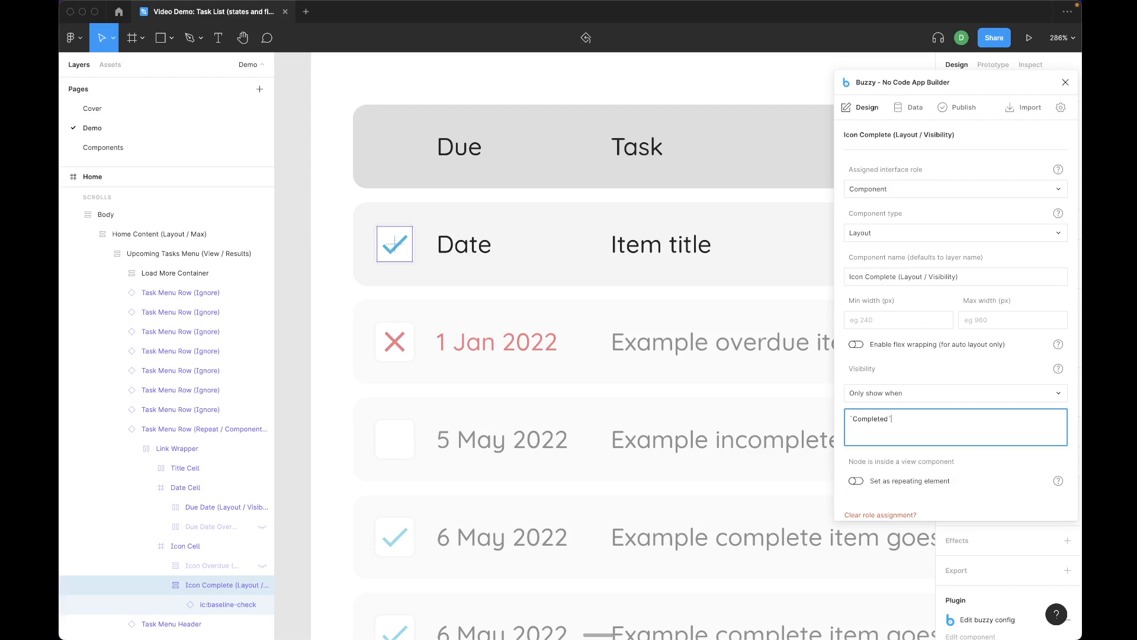
type("=")
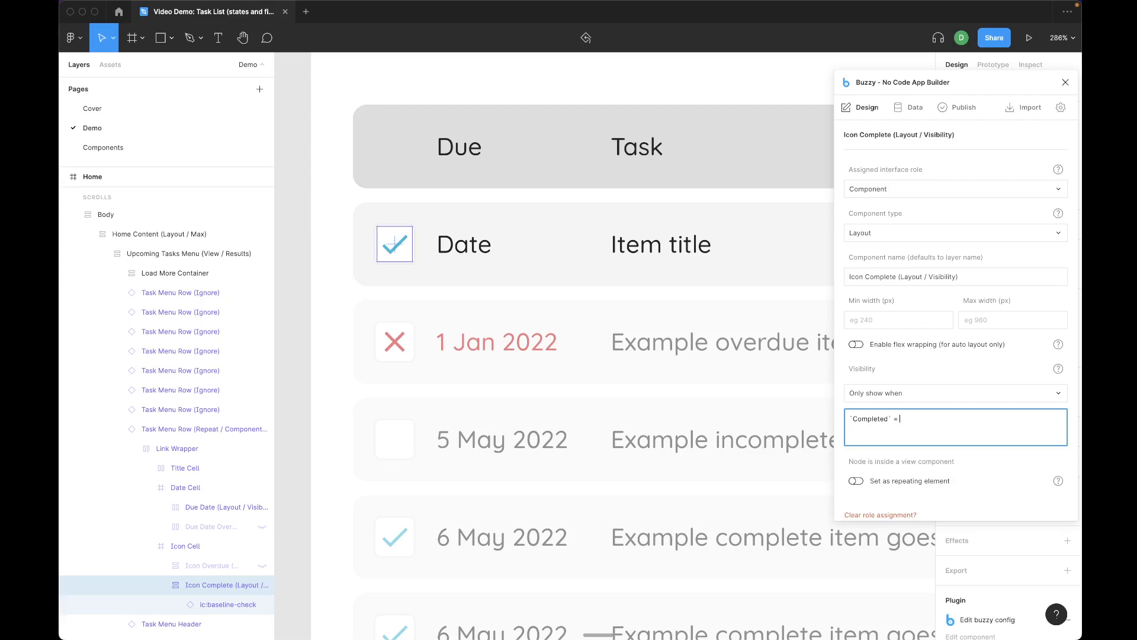
type("true")
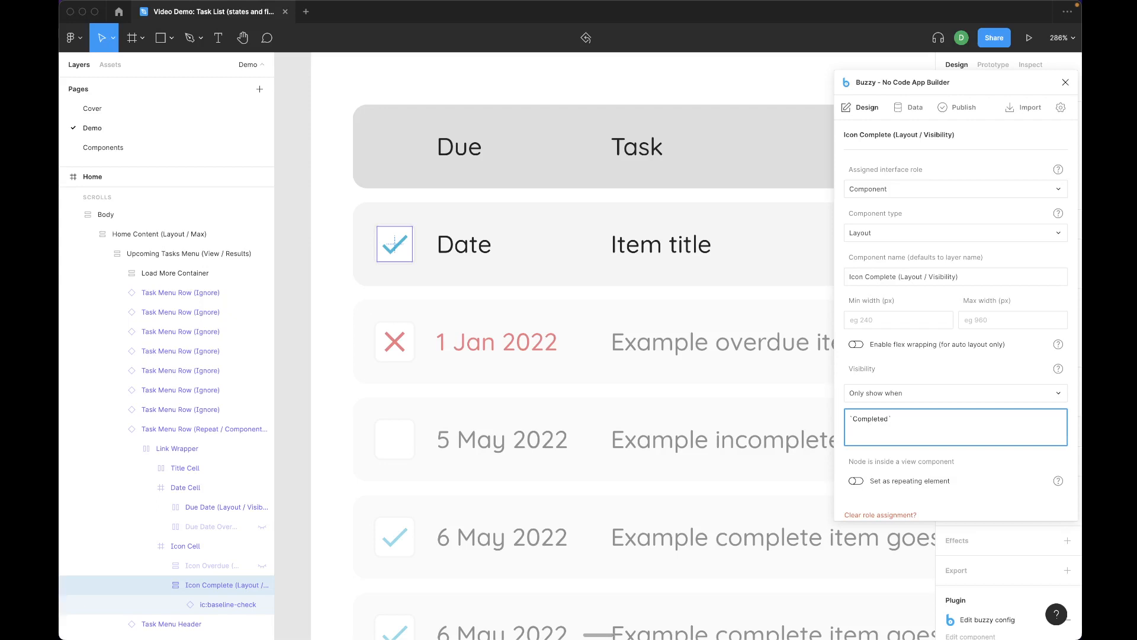
left_click(867, 418)
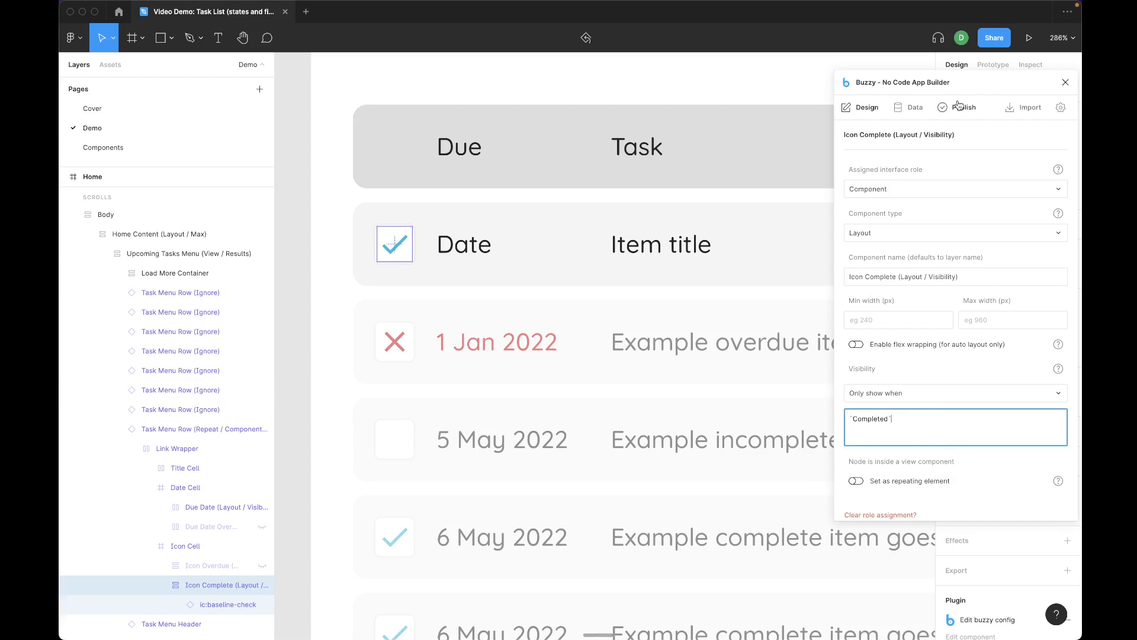
- Publish the design, then mark First task completed in the preview so its tick appears
left_click(961, 108)
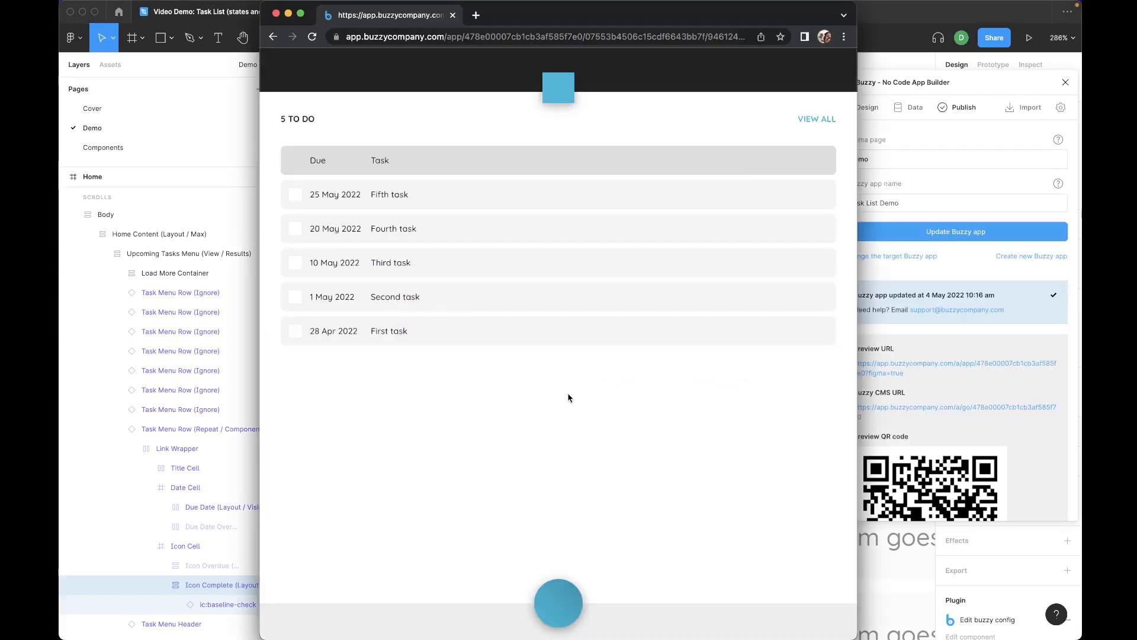
left_click(295, 331)
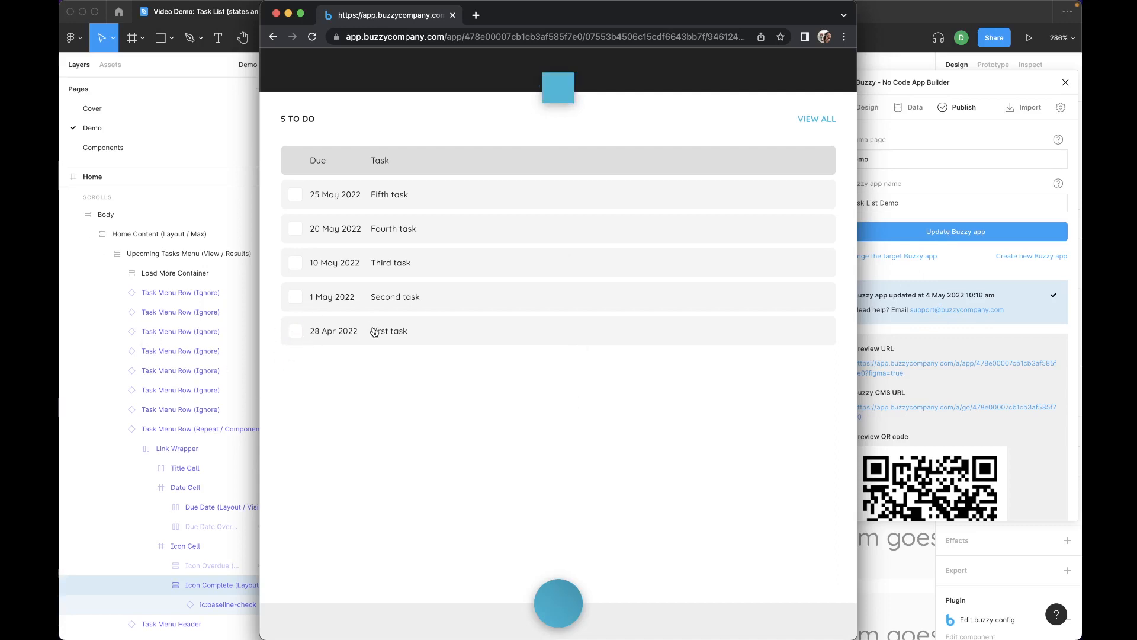
left_click(389, 331)
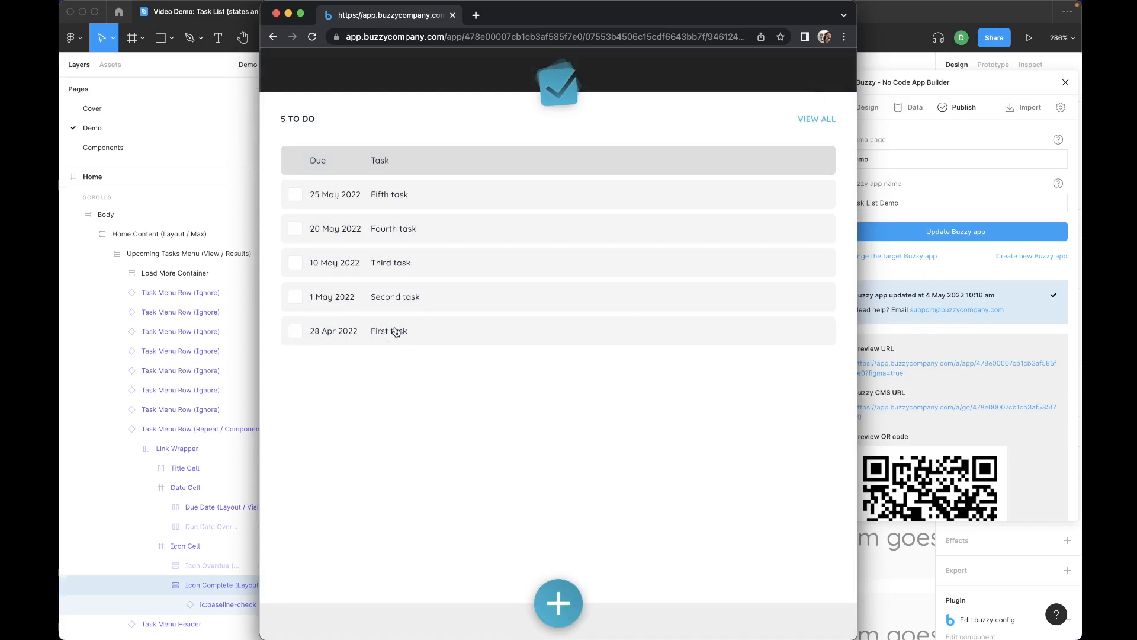
left_click(388, 330)
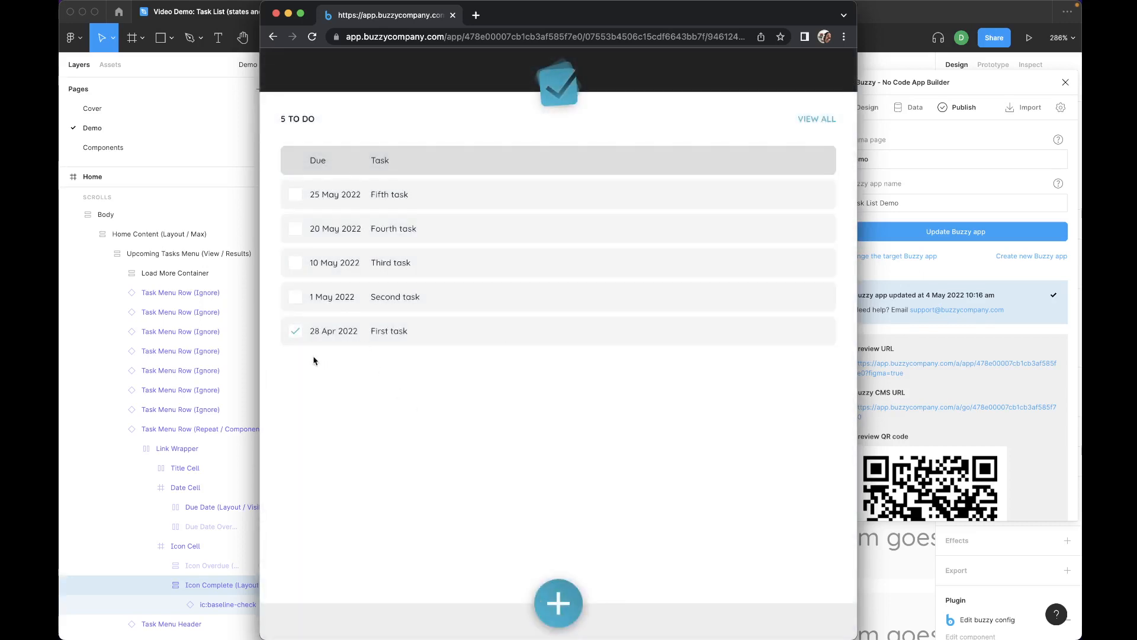
mouse_move(330, 382)
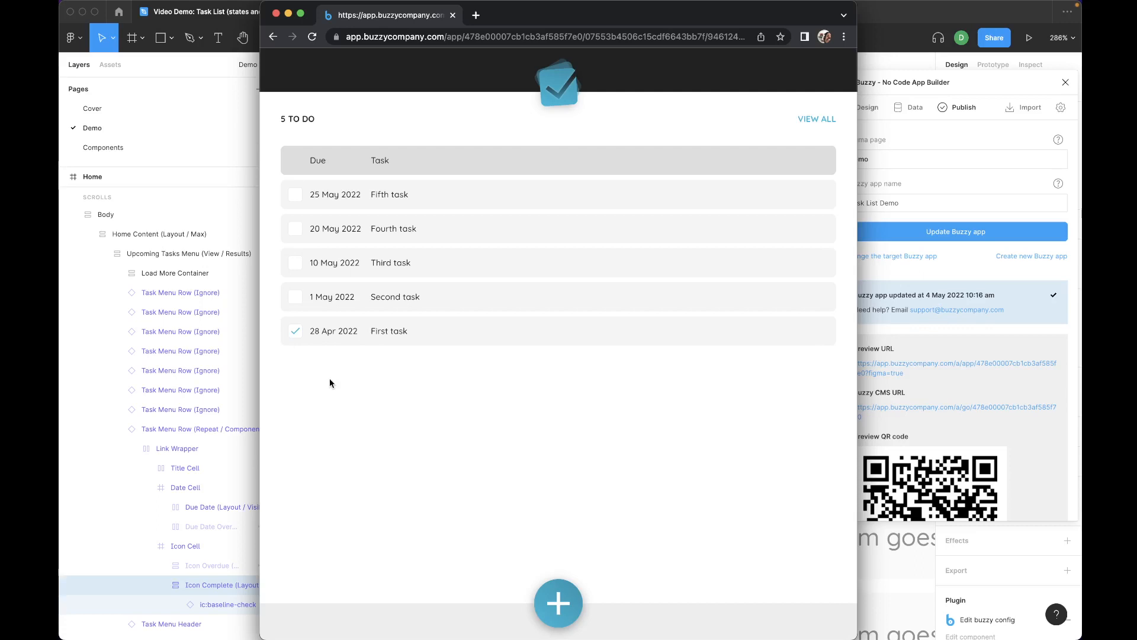
mouse_move(363, 377)
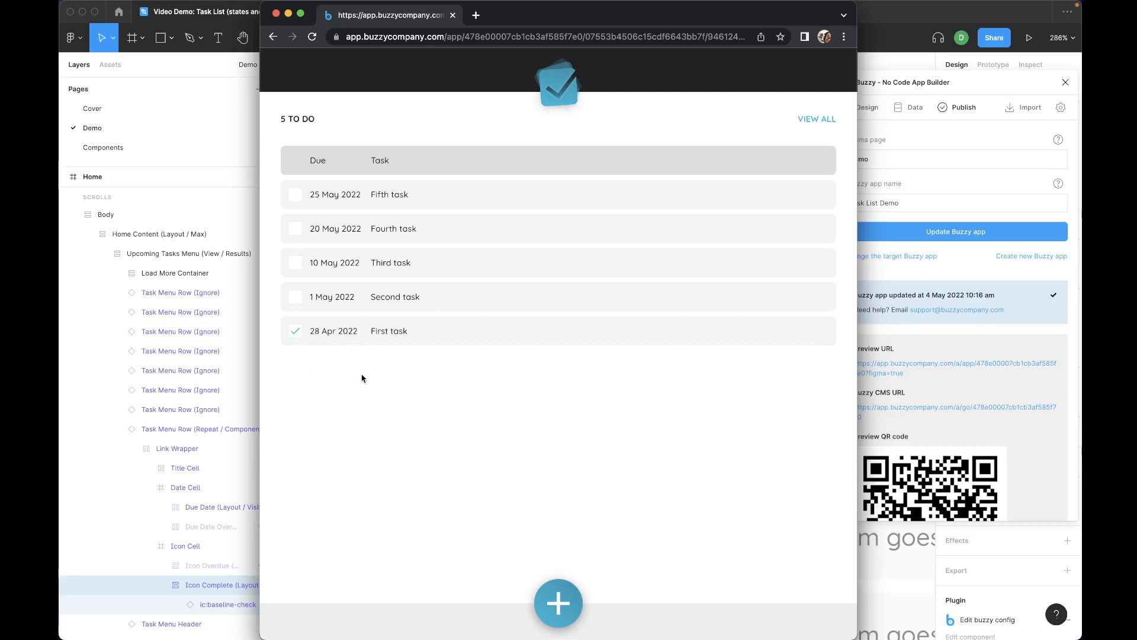
mouse_move(809, 83)
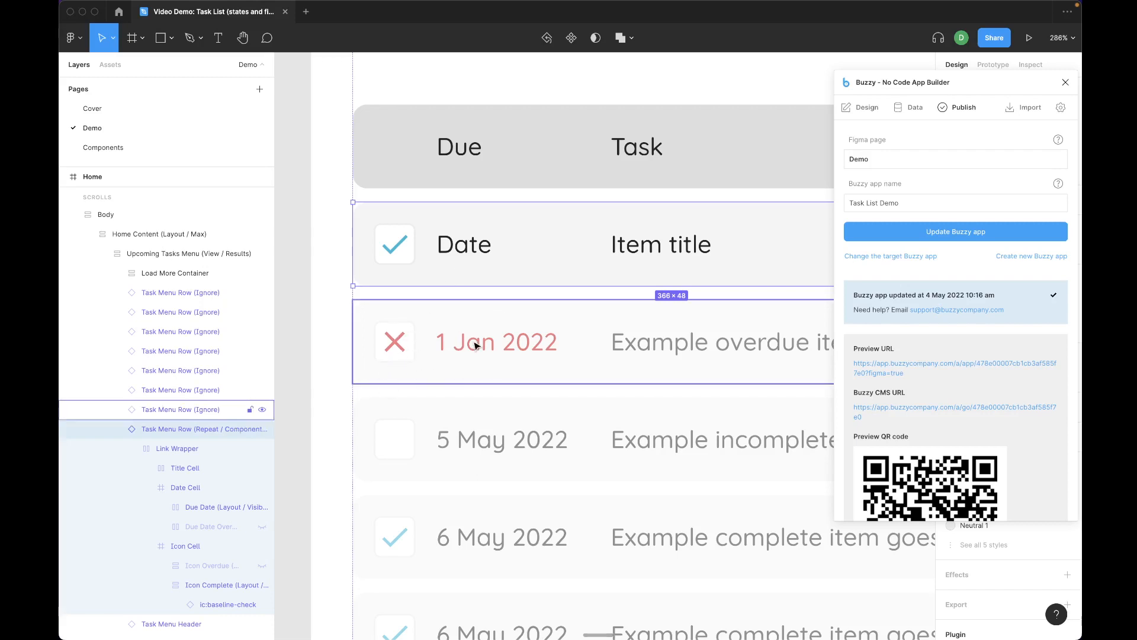
- Expand Date Cell, inspect the Due Date binding and unhide the red Due Date Overdue layer
left_click(210, 526)
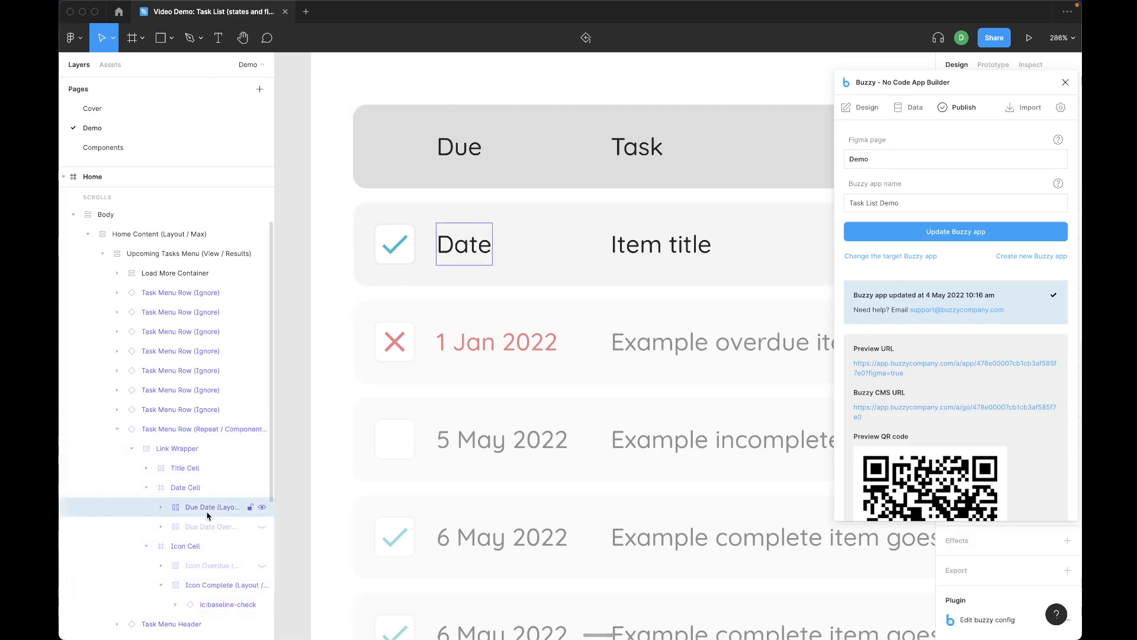
left_click(160, 506)
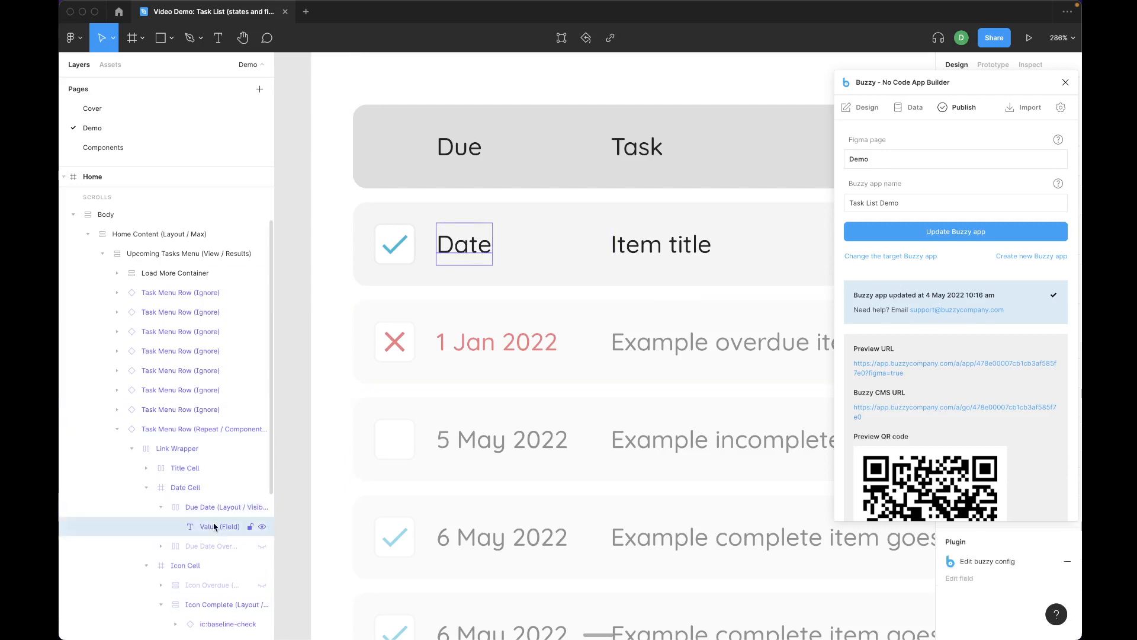
left_click(864, 107)
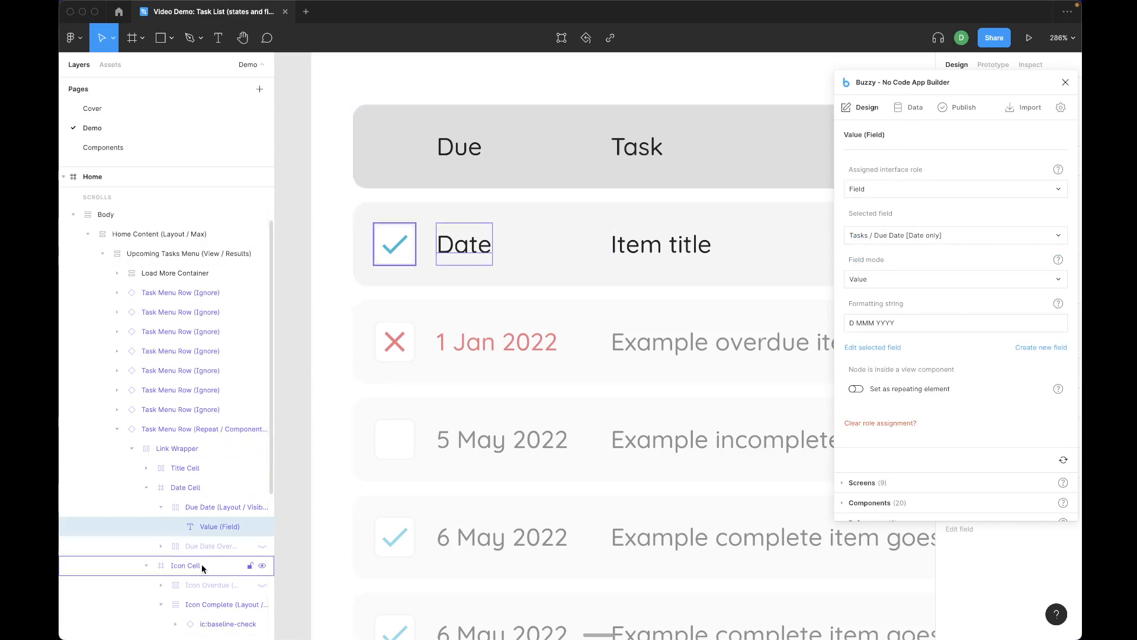
left_click(211, 545)
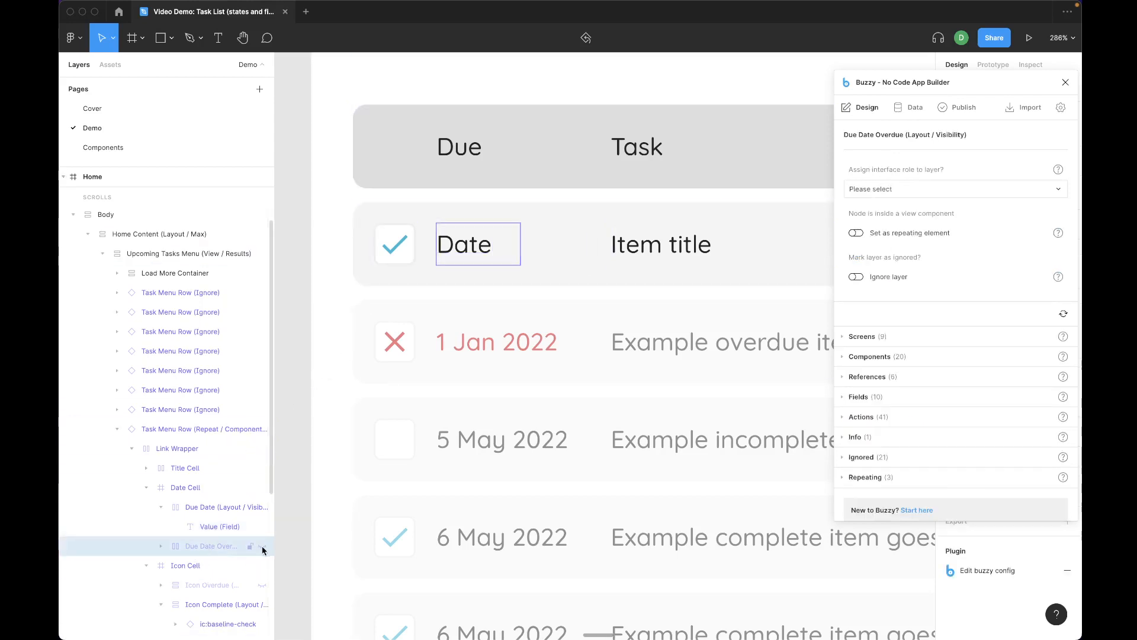
left_click(186, 565)
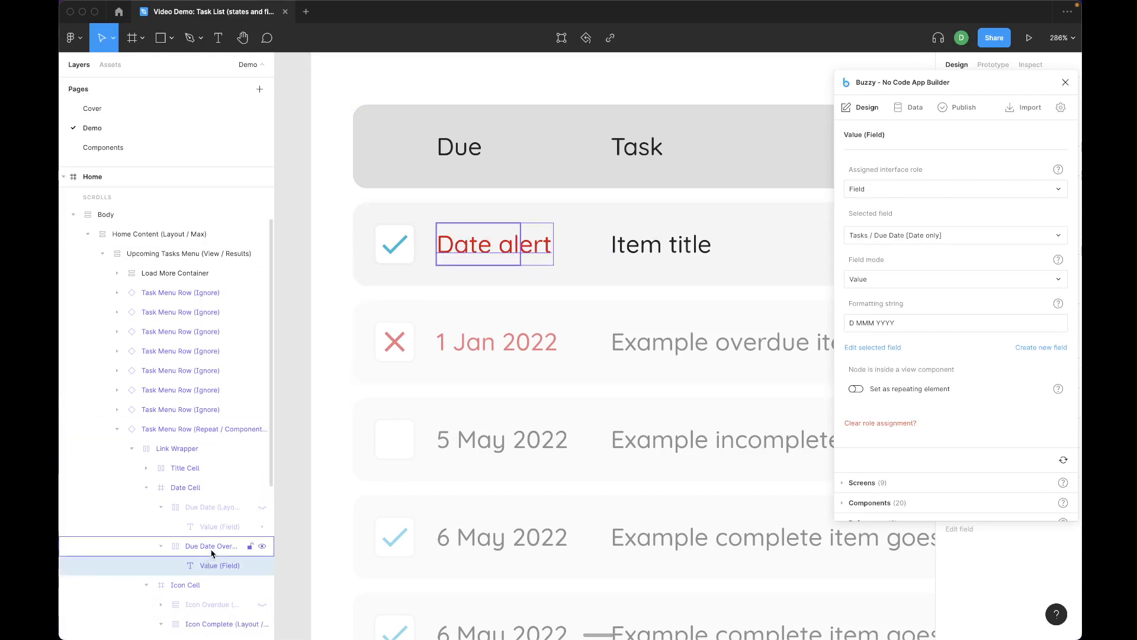
- Unhide the normal Due Date layer and select Due Date Overdue for its Buzzy settings
left_click(211, 506)
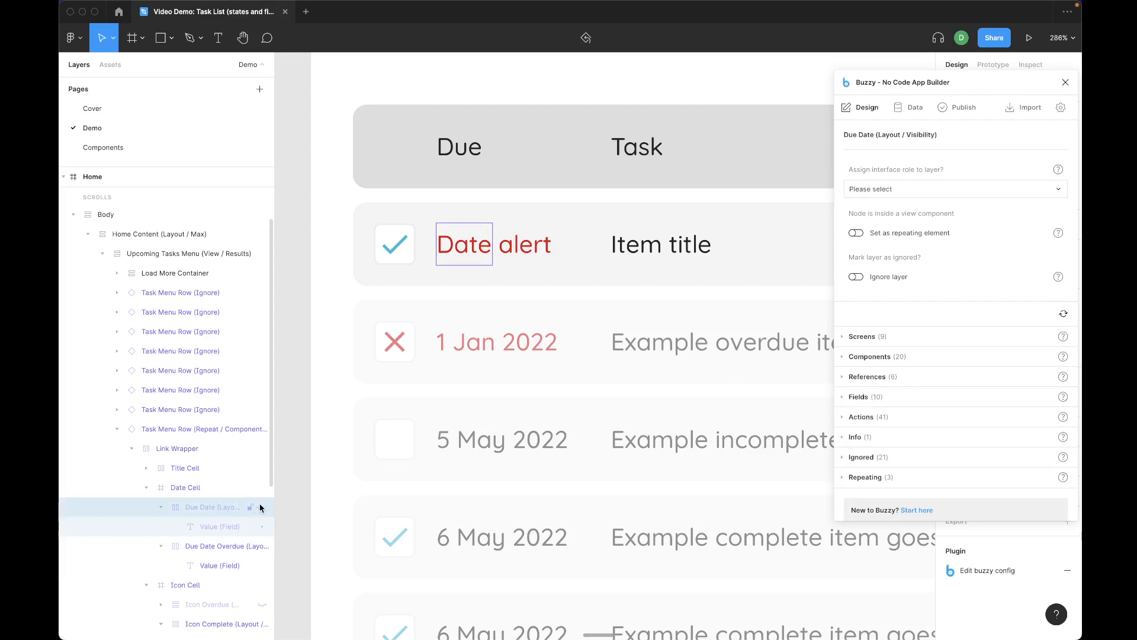
left_click(211, 544)
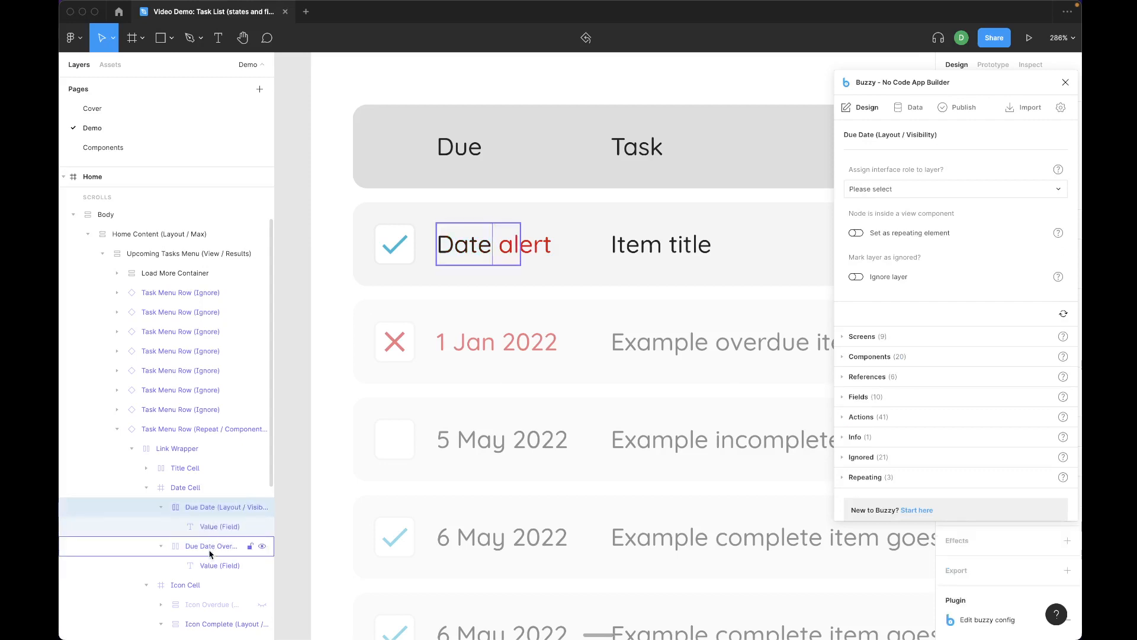
left_click(211, 544)
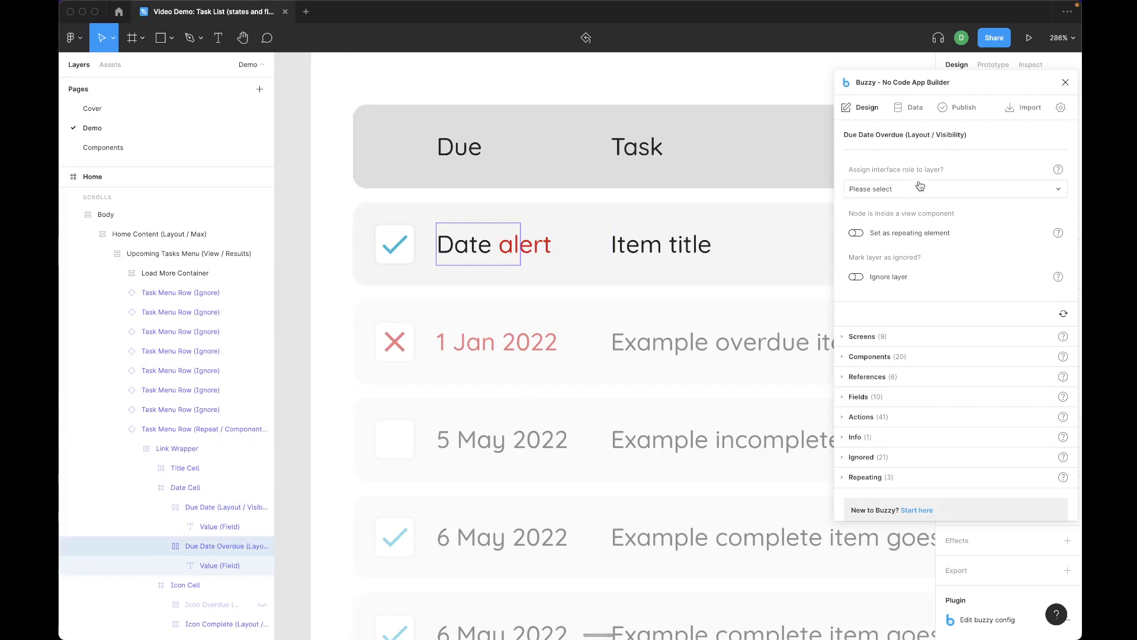
- Make Due Date Overdue a Layout component shown only when $toMillis(`Due Date`) < $millis() and `Completed` != true
left_click(953, 188)
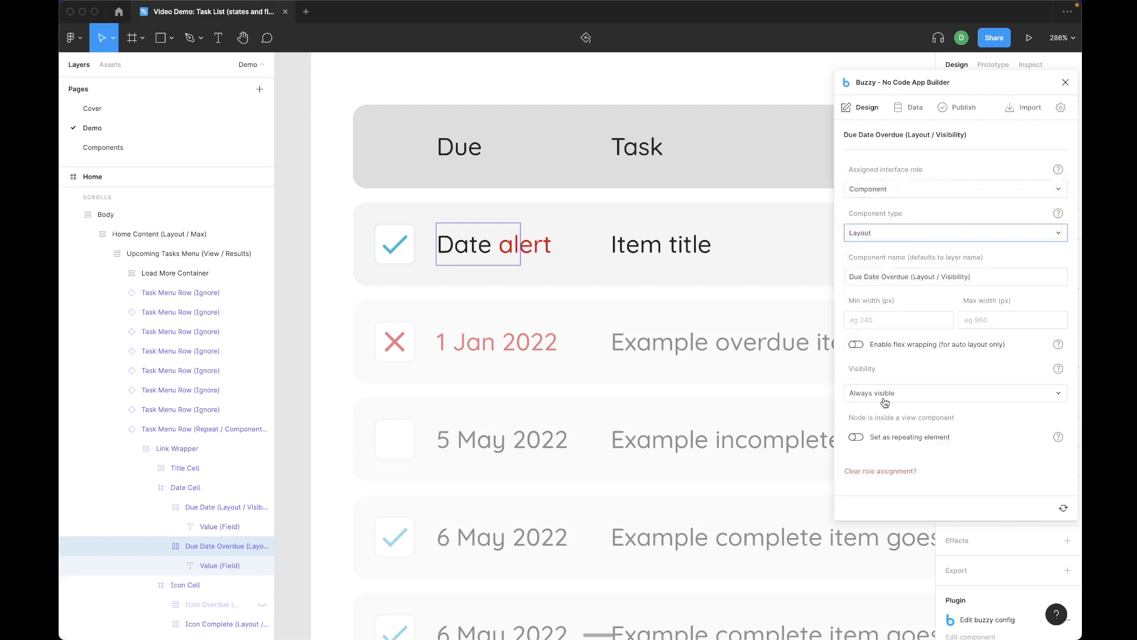
left_click(955, 392)
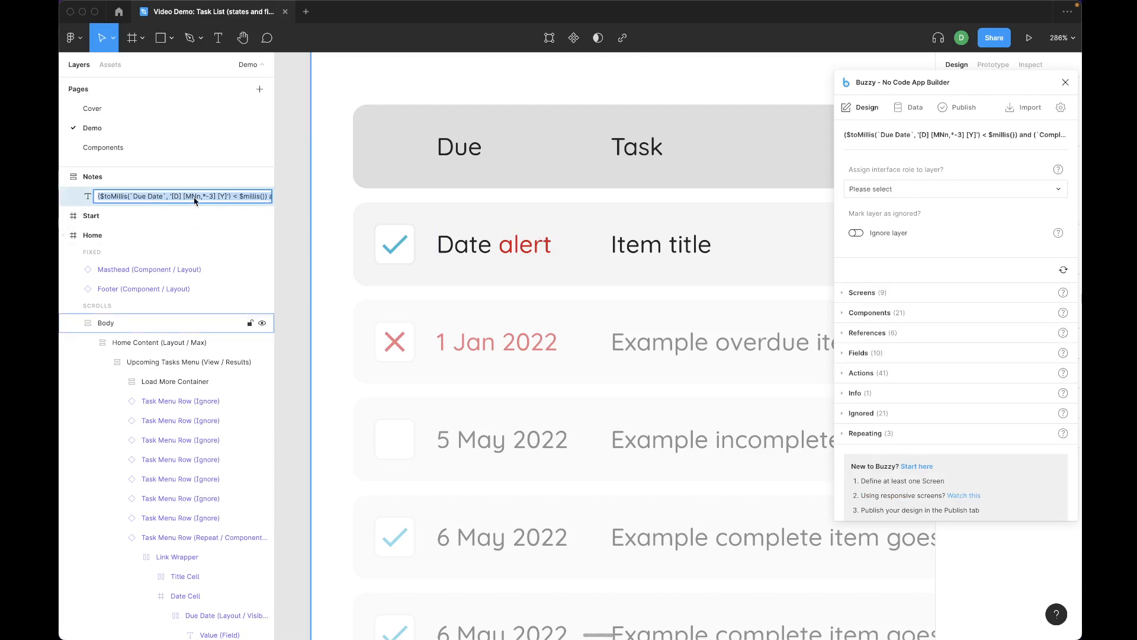
mouse_move(406, 249)
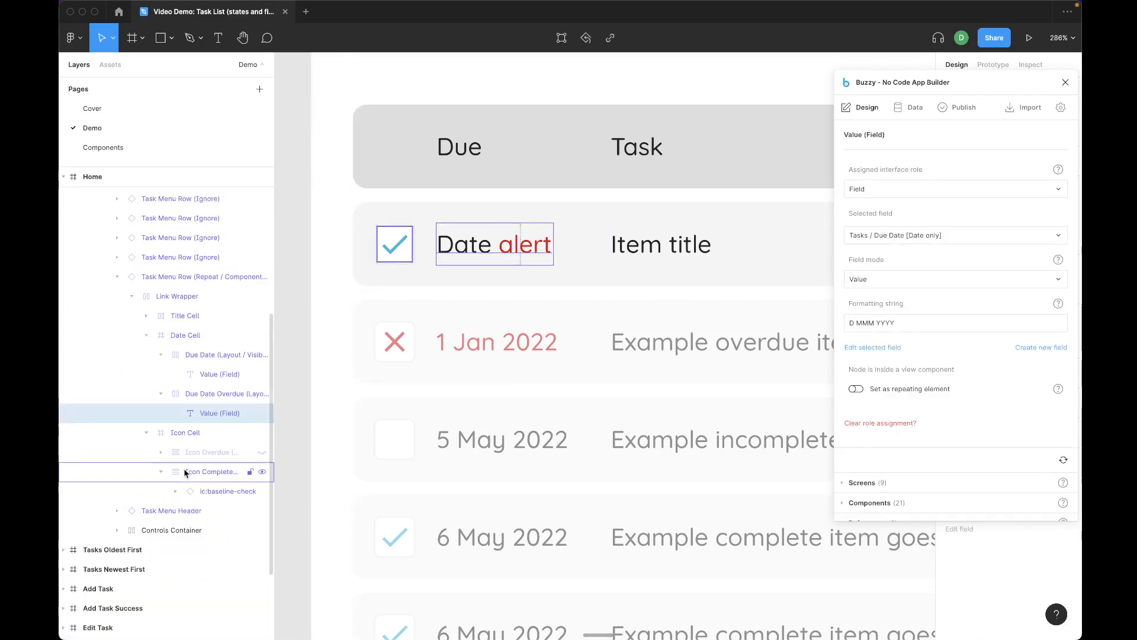
left_click(226, 393)
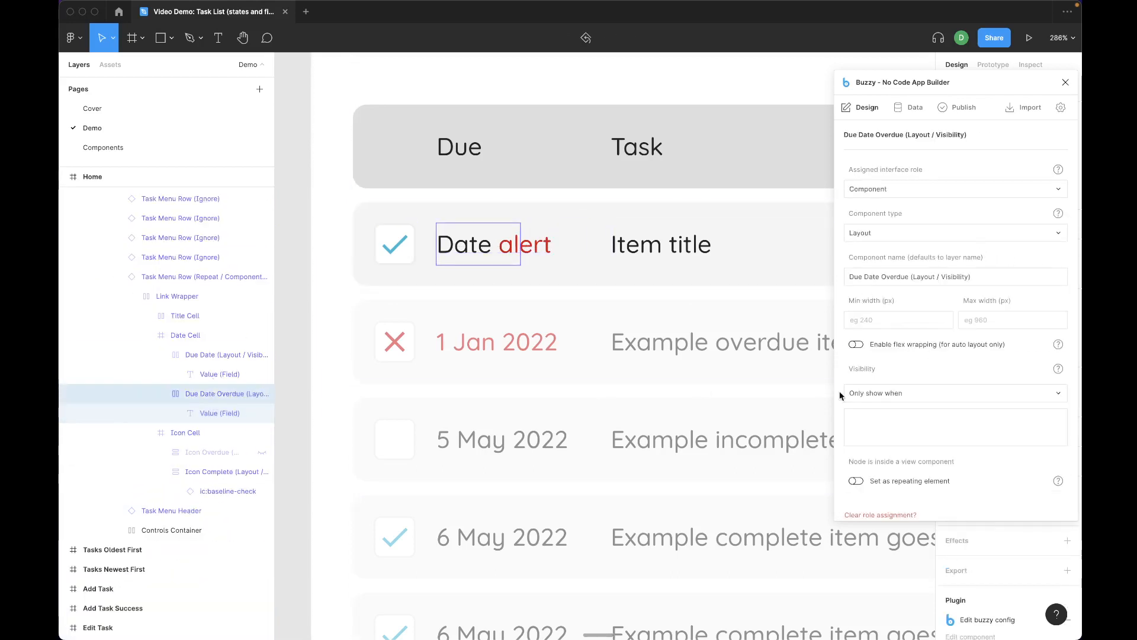
left_click(955, 426)
type("($toMillis(`Due Date`, '[D] [MNn,*-3] [Y]') < $millis()) and (`Completed` != true)")
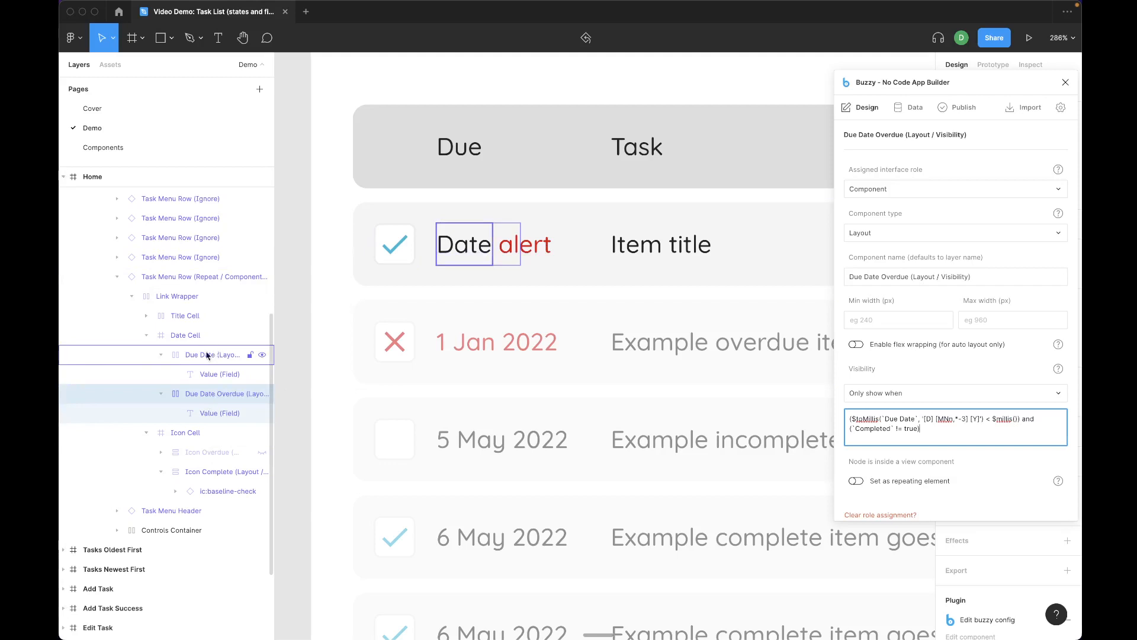
left_click(211, 355)
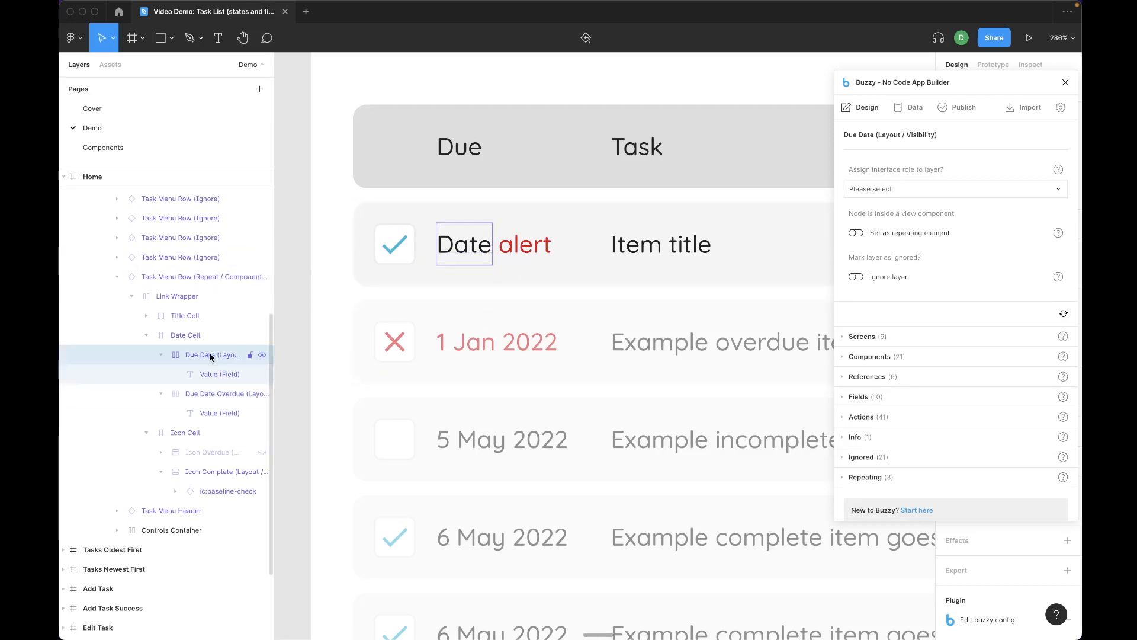
- Make Due Date a Layout component hidden when overdue and not completed, using the same formula
left_click(955, 189)
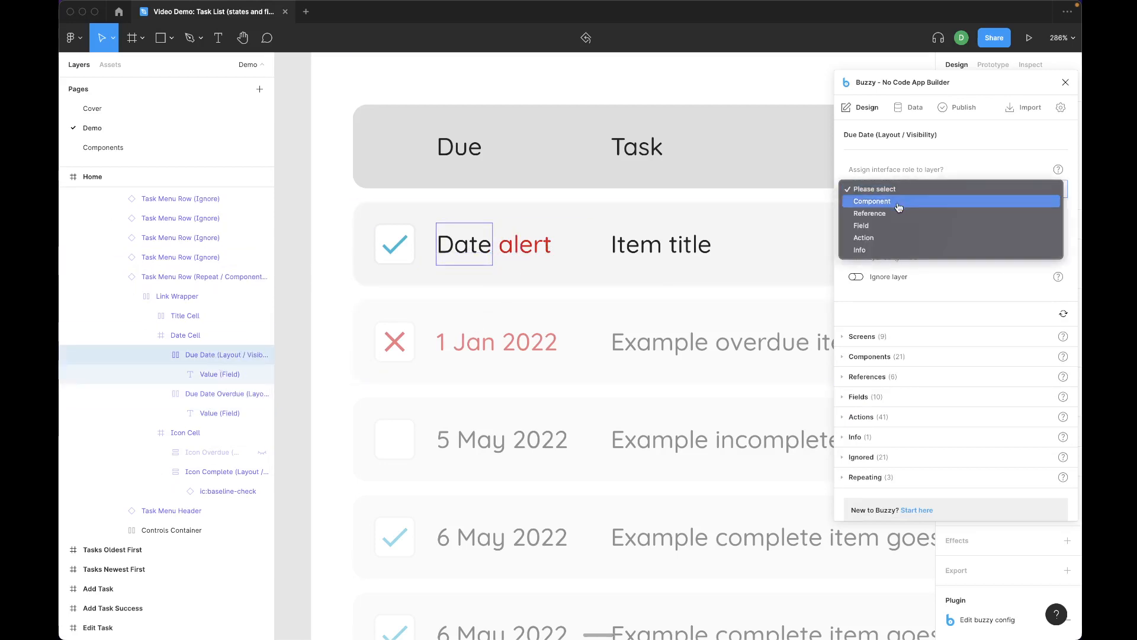
left_click(872, 202)
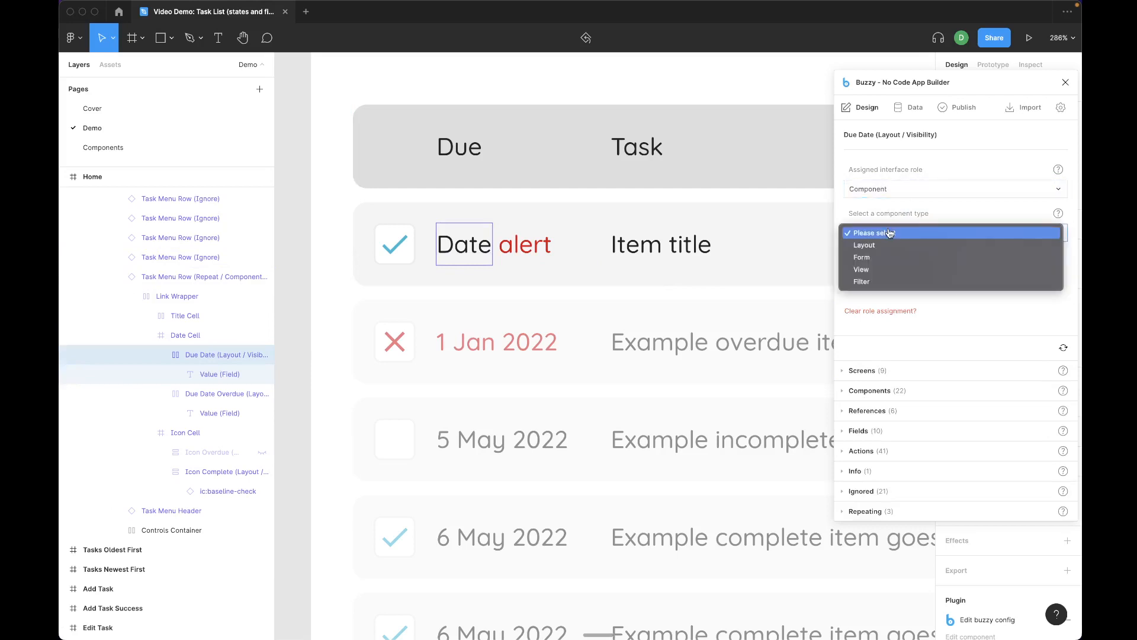
left_click(864, 245)
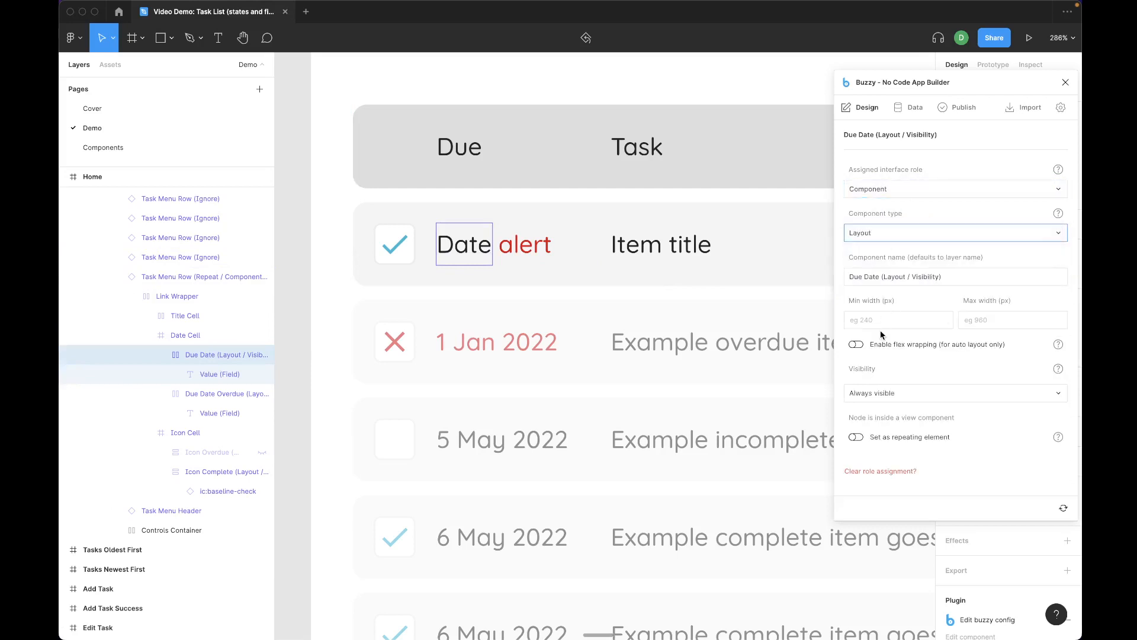
left_click(953, 392)
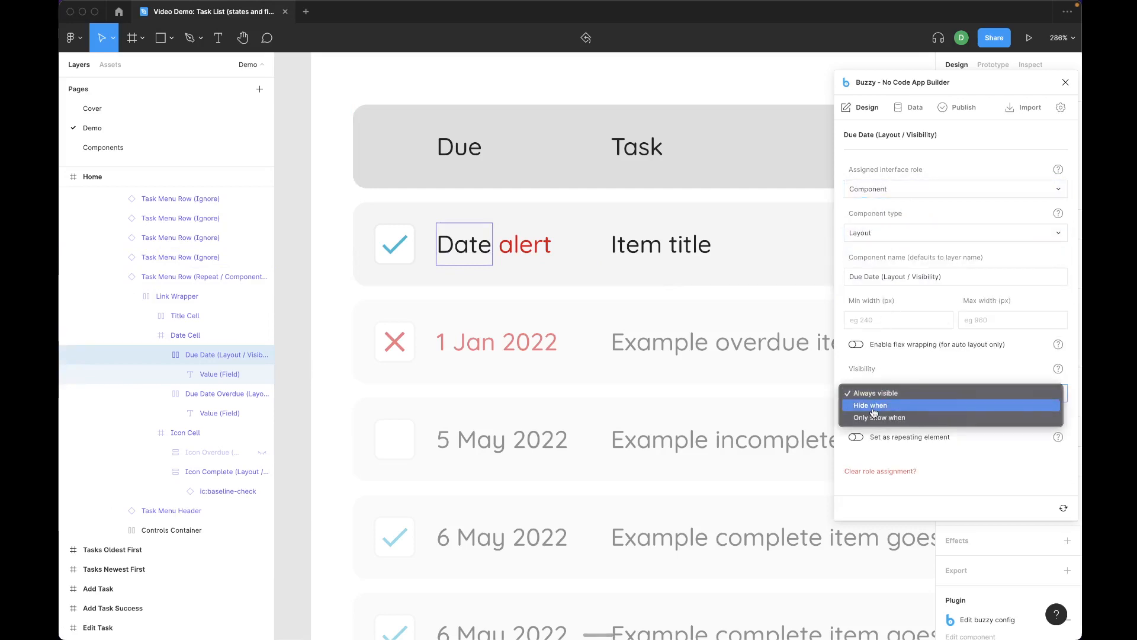
left_click(870, 405)
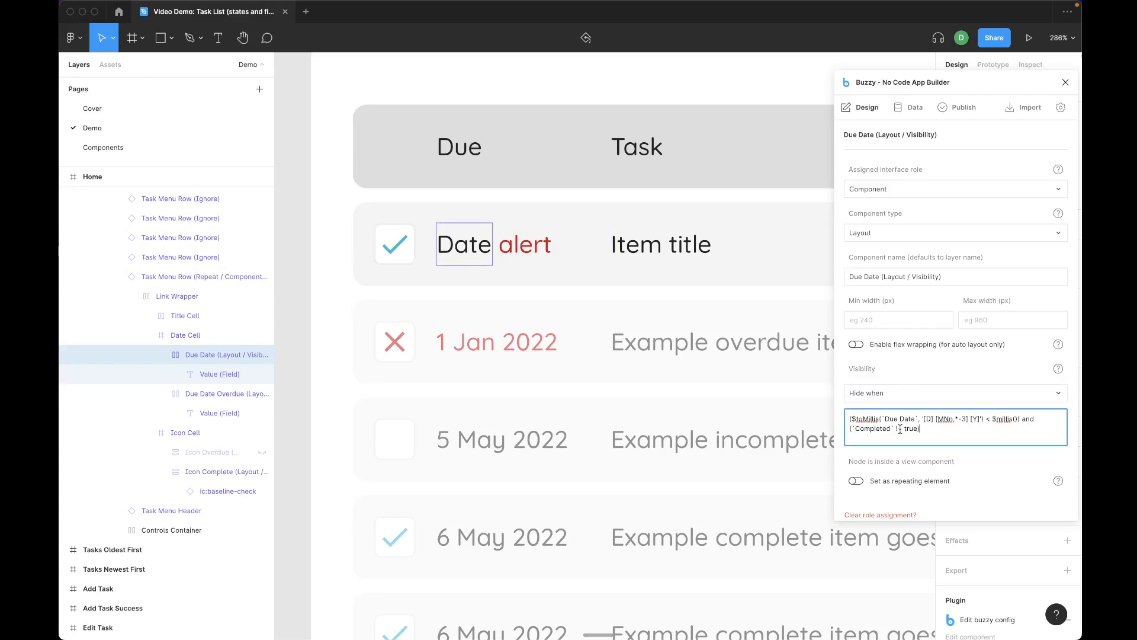
left_click(211, 452)
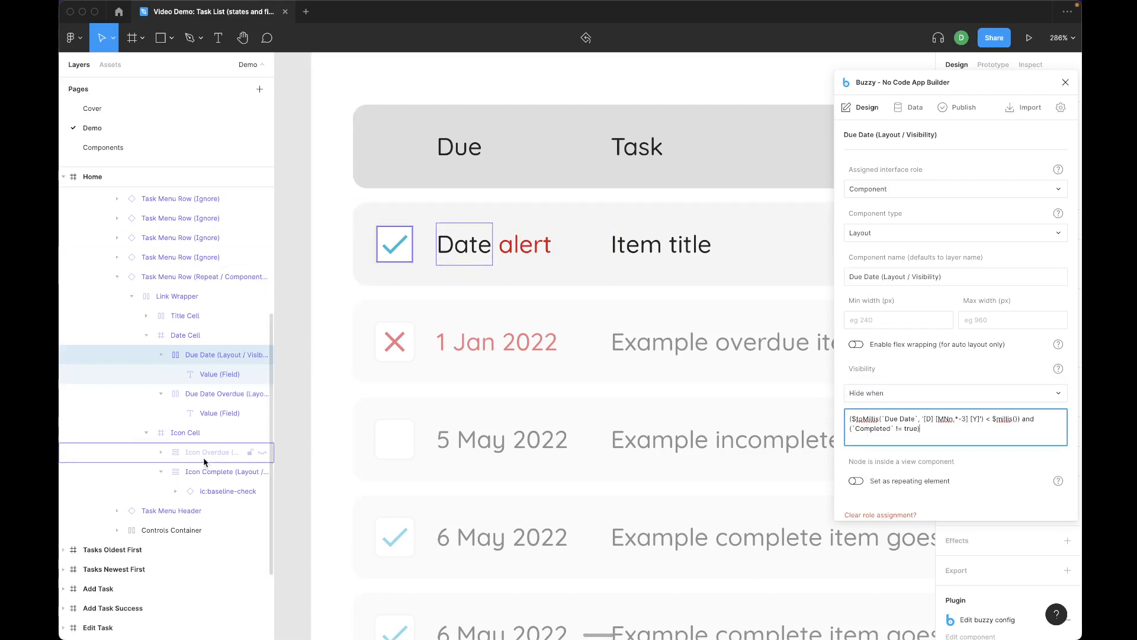
- Select and unhide the Icon Overdue X icon and bring up its interface roles
left_click(211, 452)
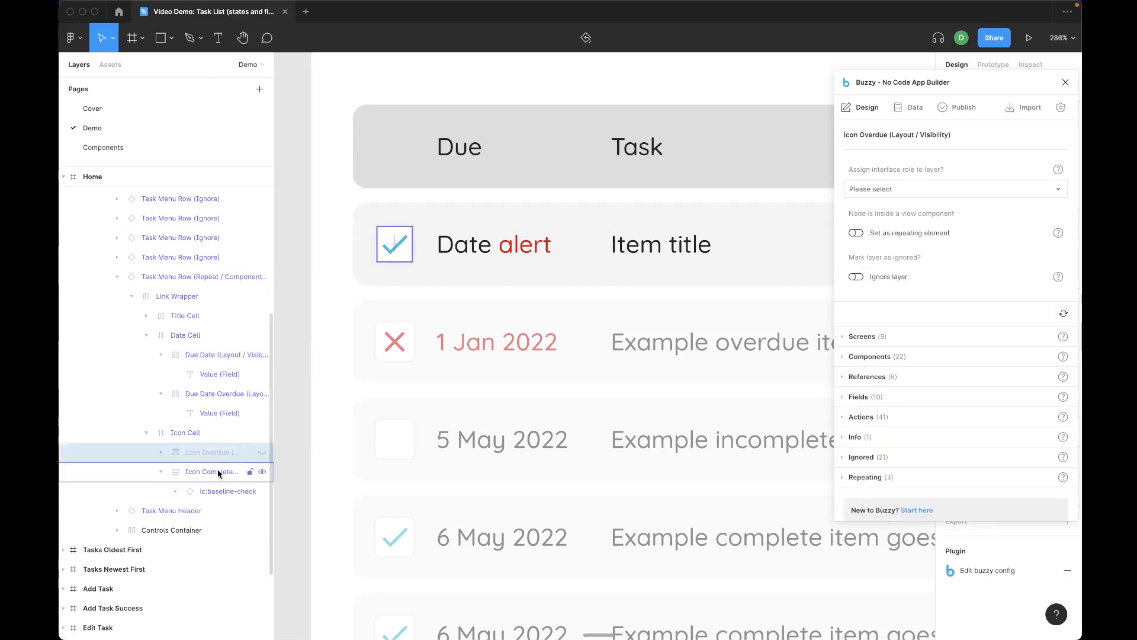
left_click(211, 451)
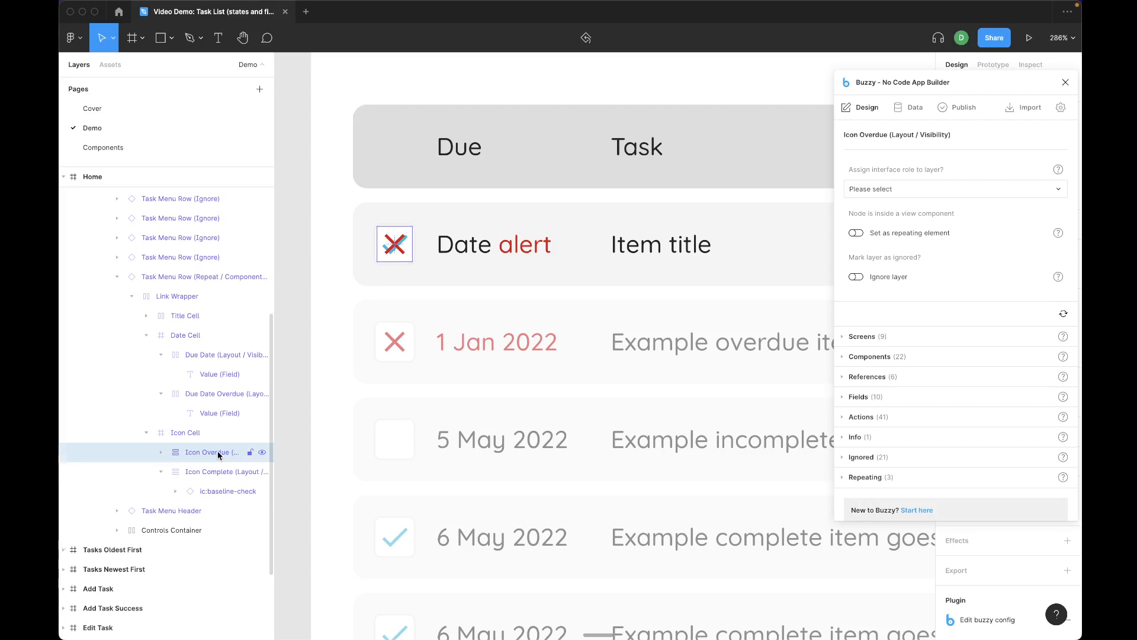
left_click(228, 490)
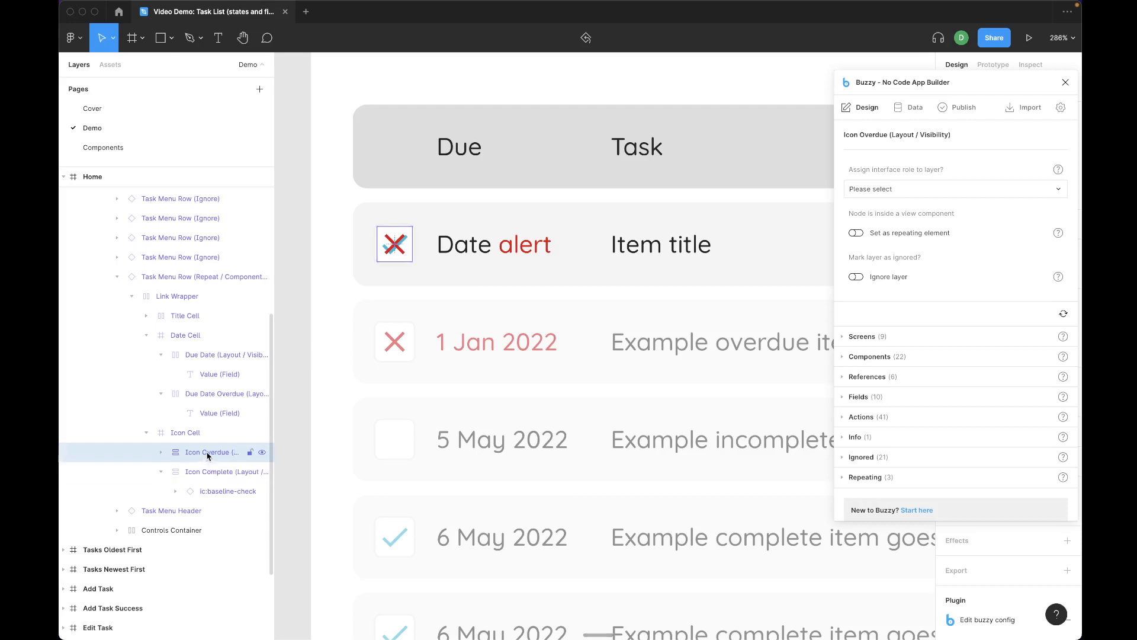
left_click(955, 188)
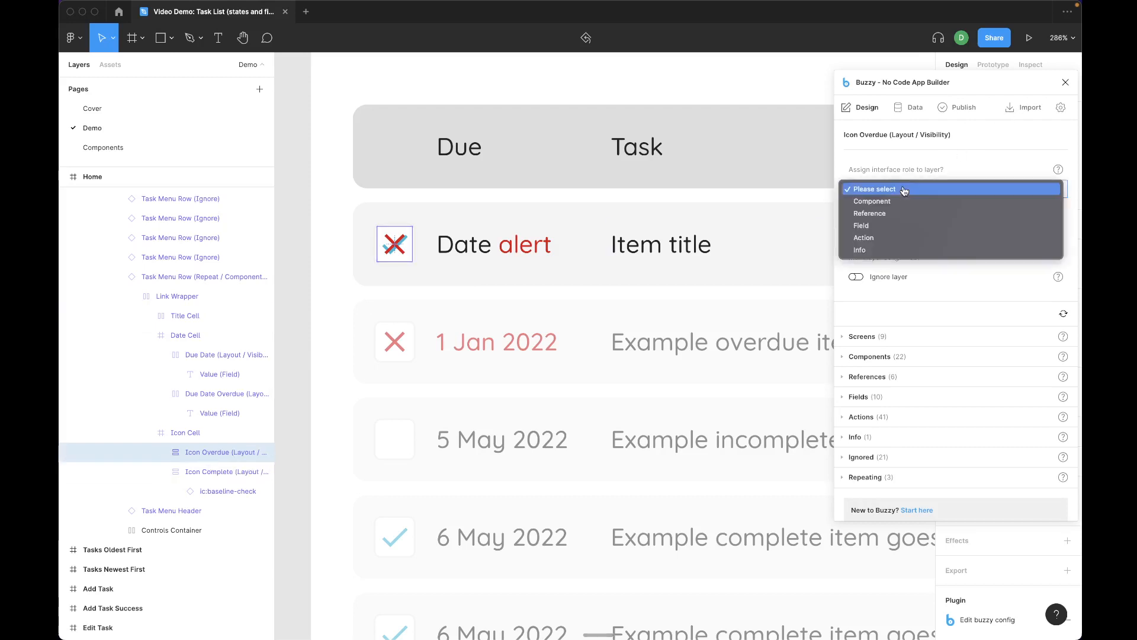
- Make Icon Overdue a Layout component shown only when overdue and incomplete, with the same formula
left_click(873, 201)
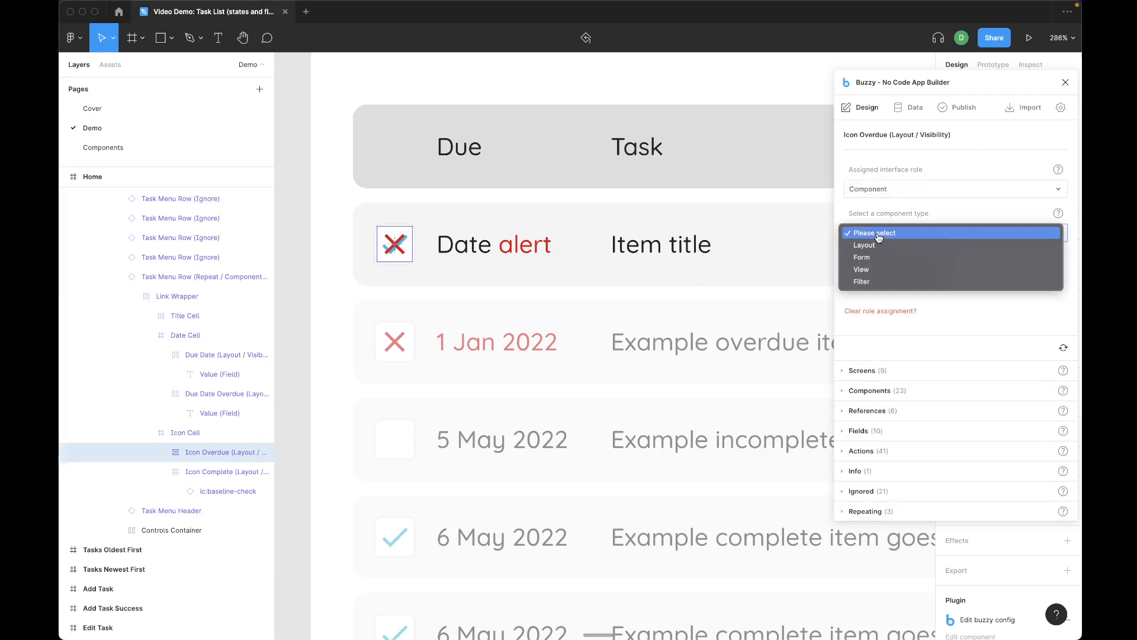
left_click(864, 244)
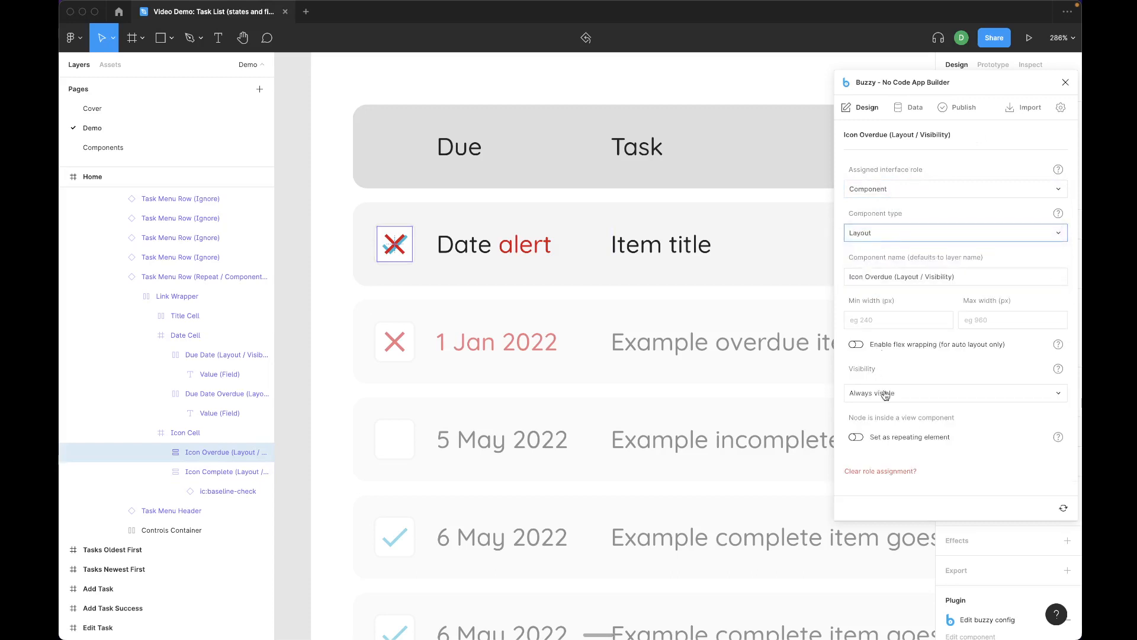
left_click(953, 392)
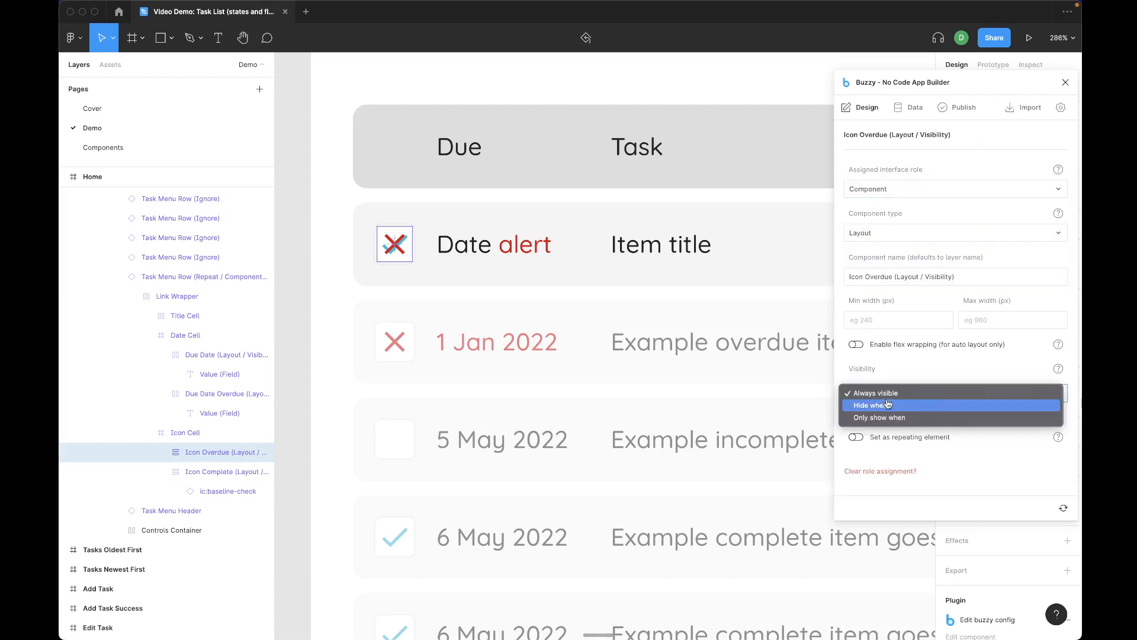
left_click(878, 417)
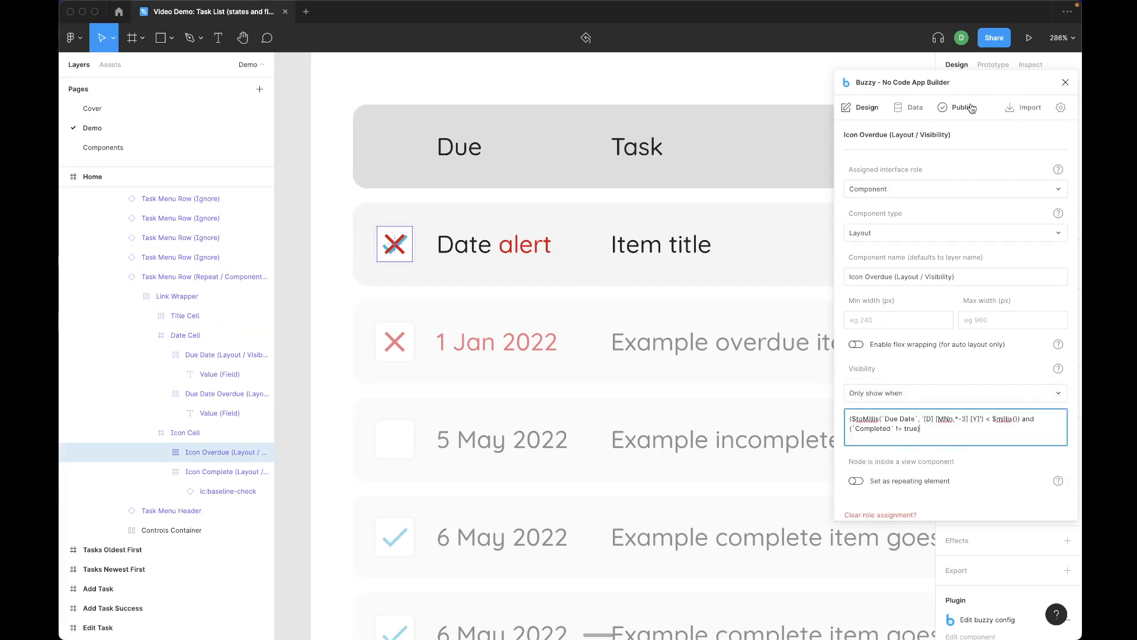
left_click(963, 108)
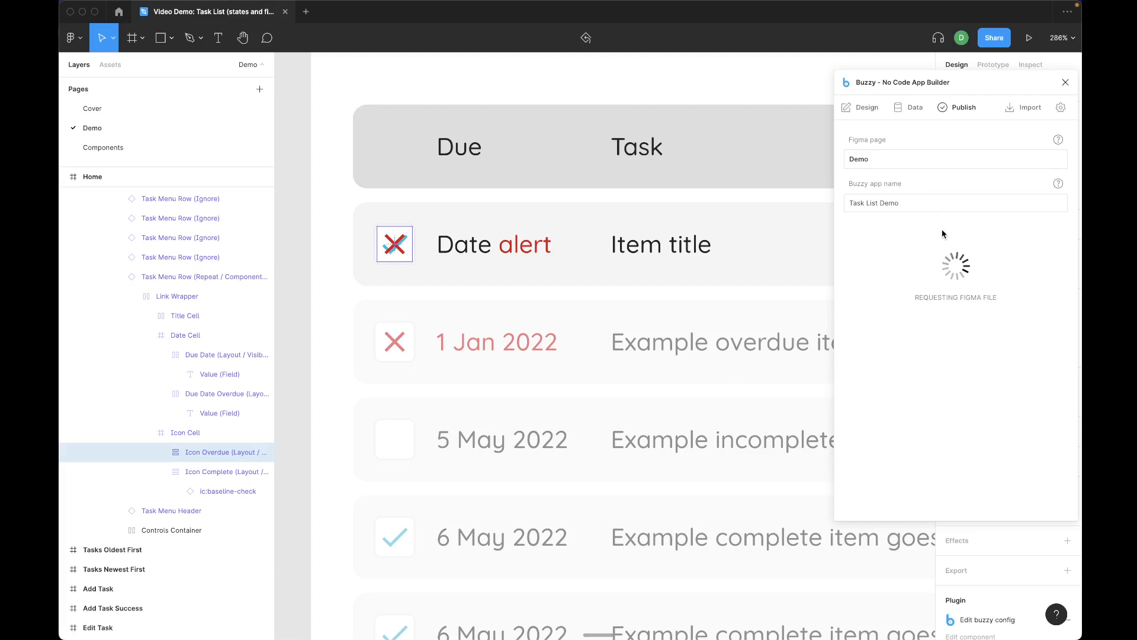
- Update the Task List Demo Buzzy app and switch to the published app to check it
left_click(955, 230)
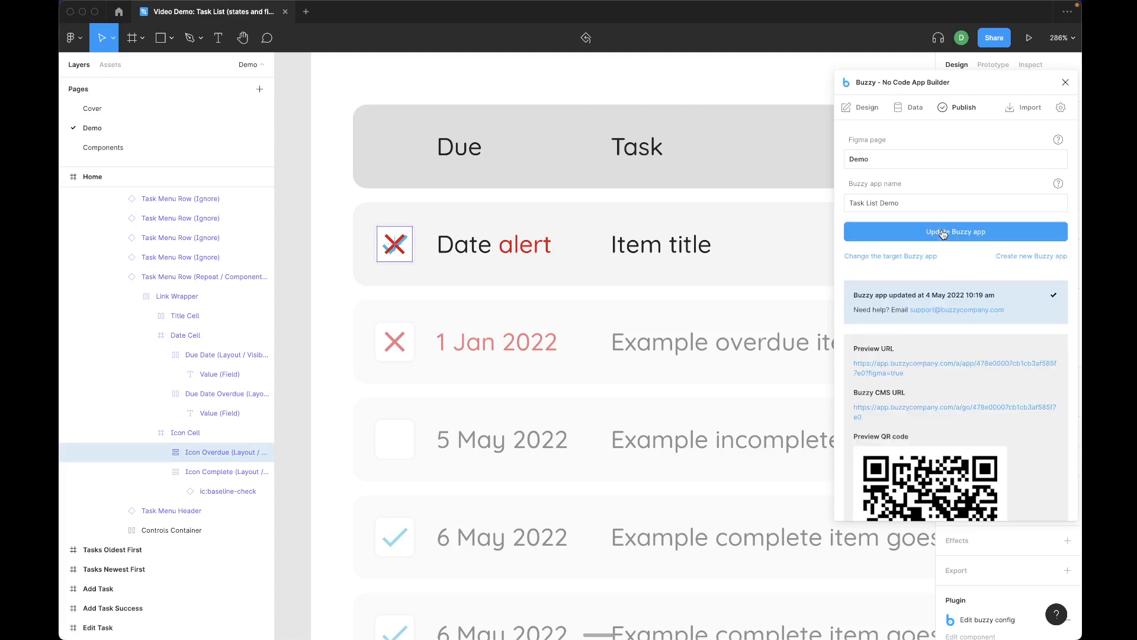
key("cmd+tab")
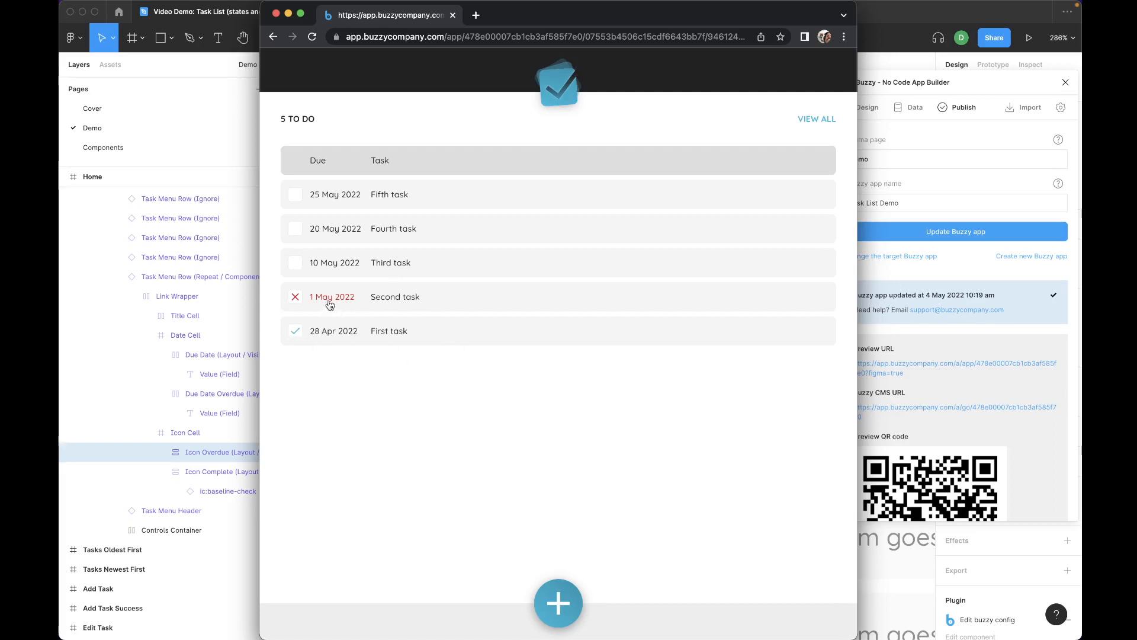
mouse_move(334, 261)
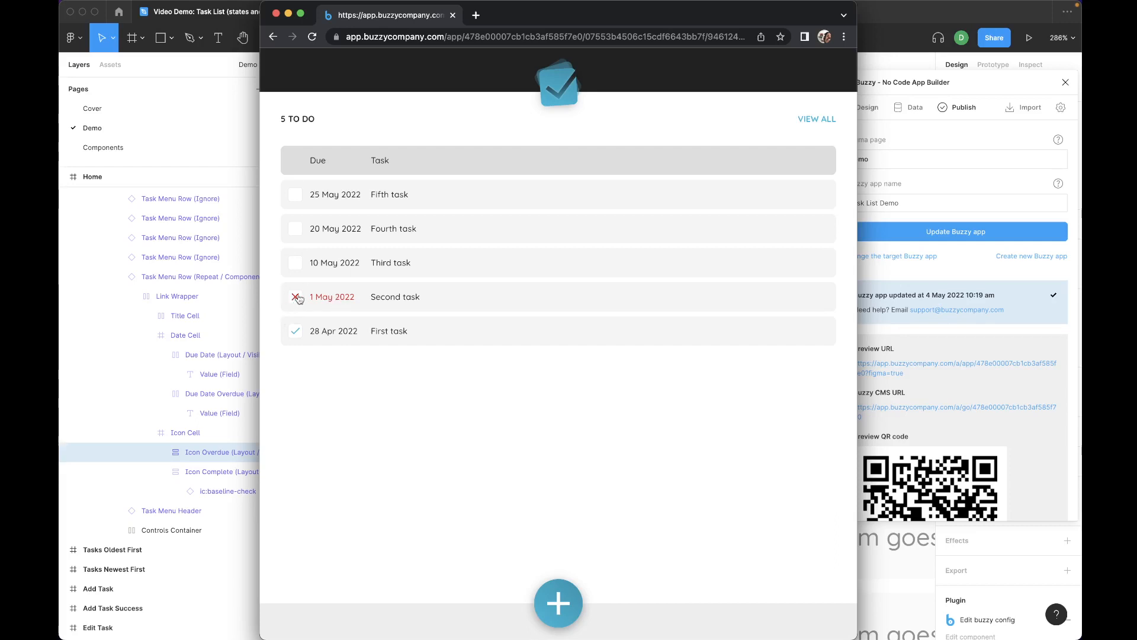
mouse_move(382, 308)
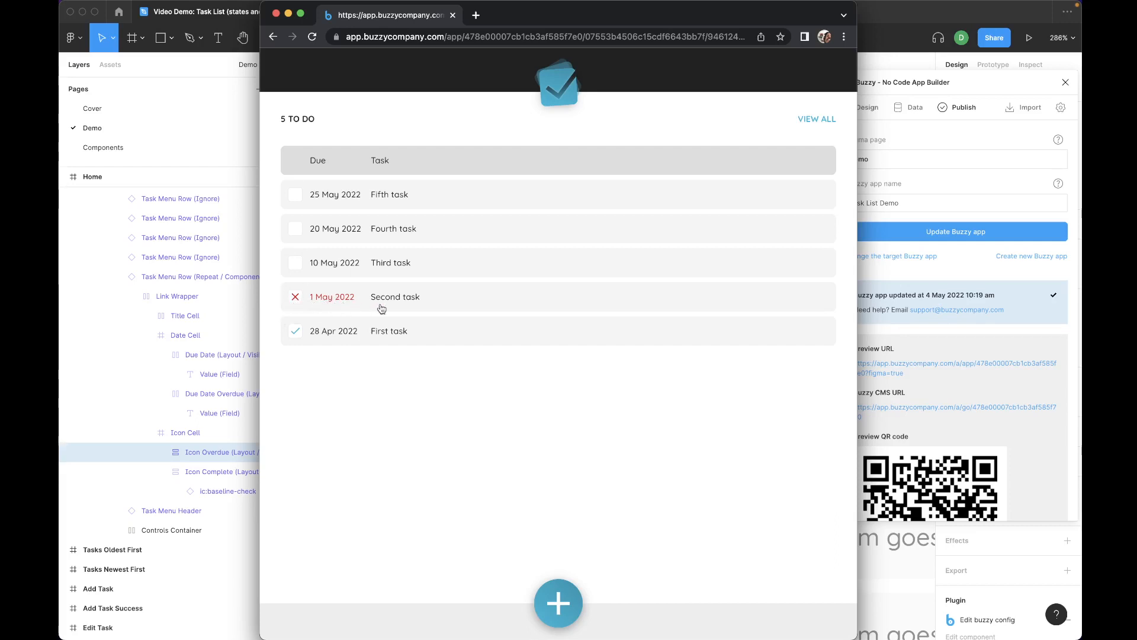
left_click(394, 296)
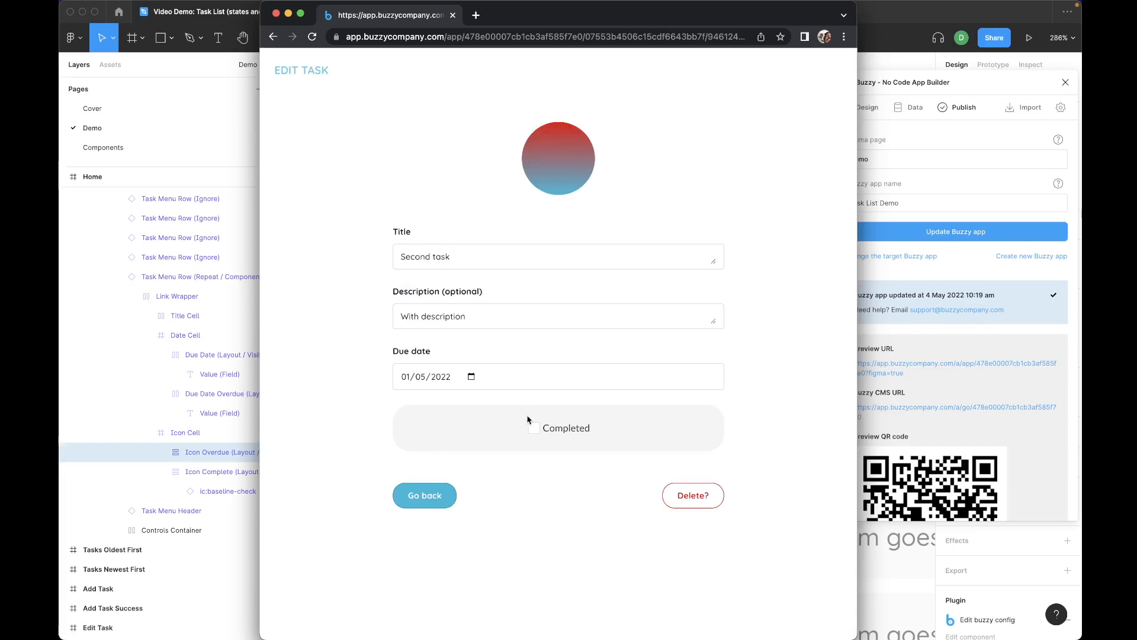
left_click(534, 427)
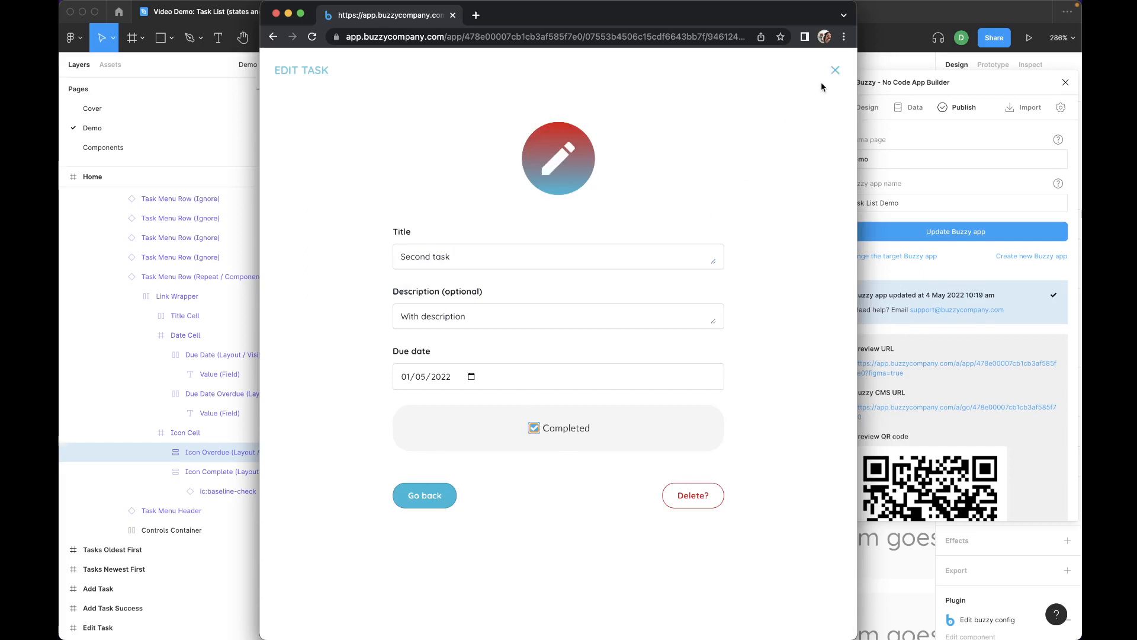
left_click(424, 496)
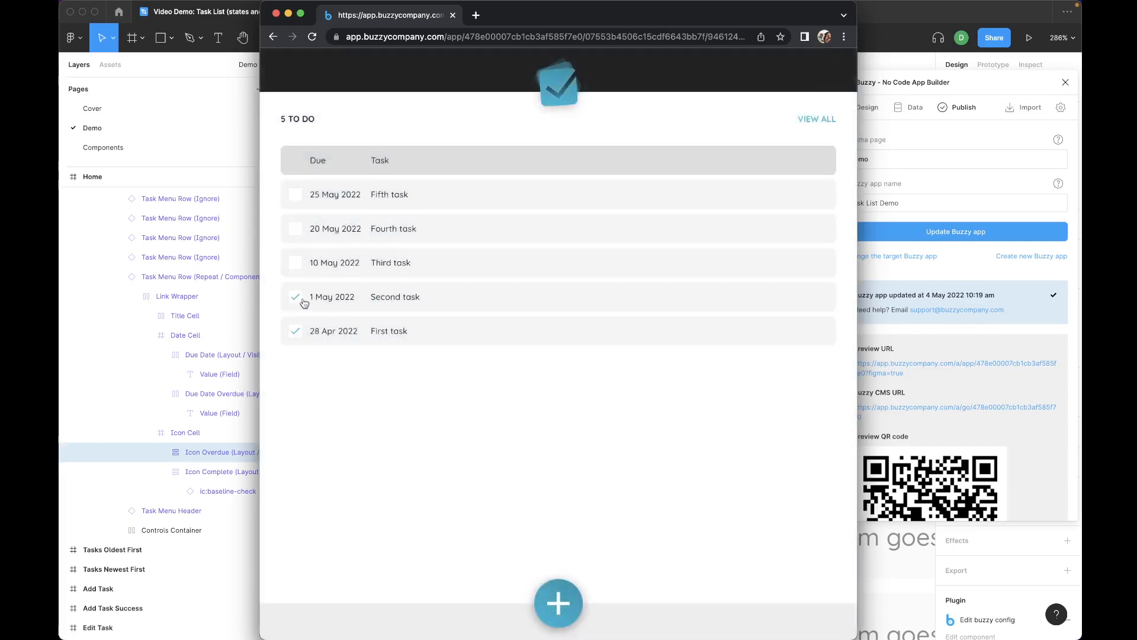
left_click(396, 296)
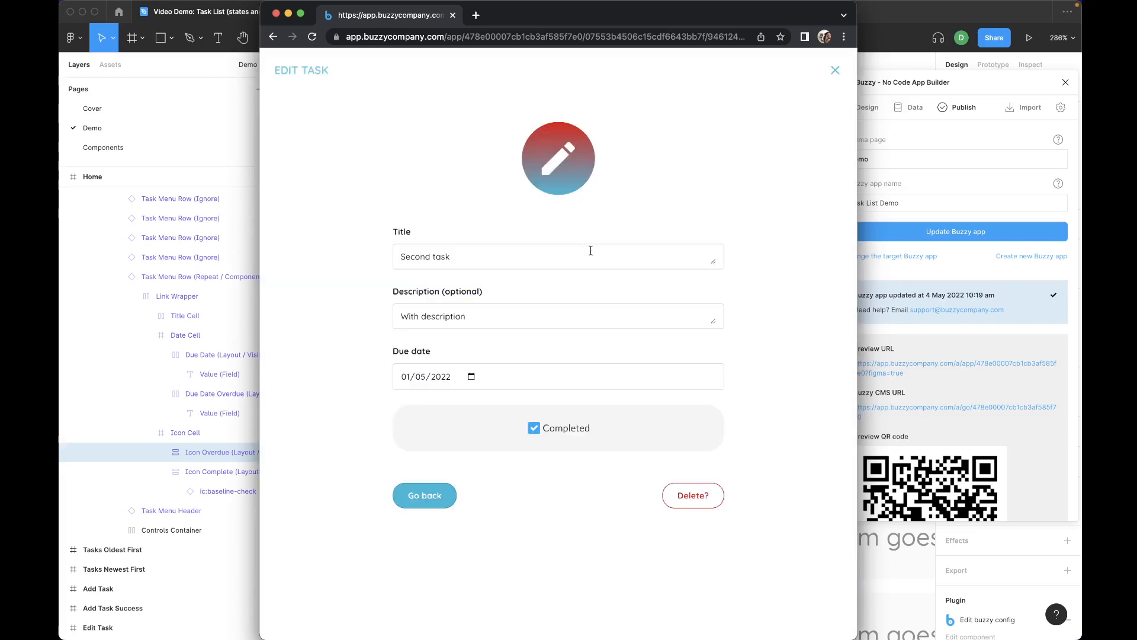
left_click(534, 428)
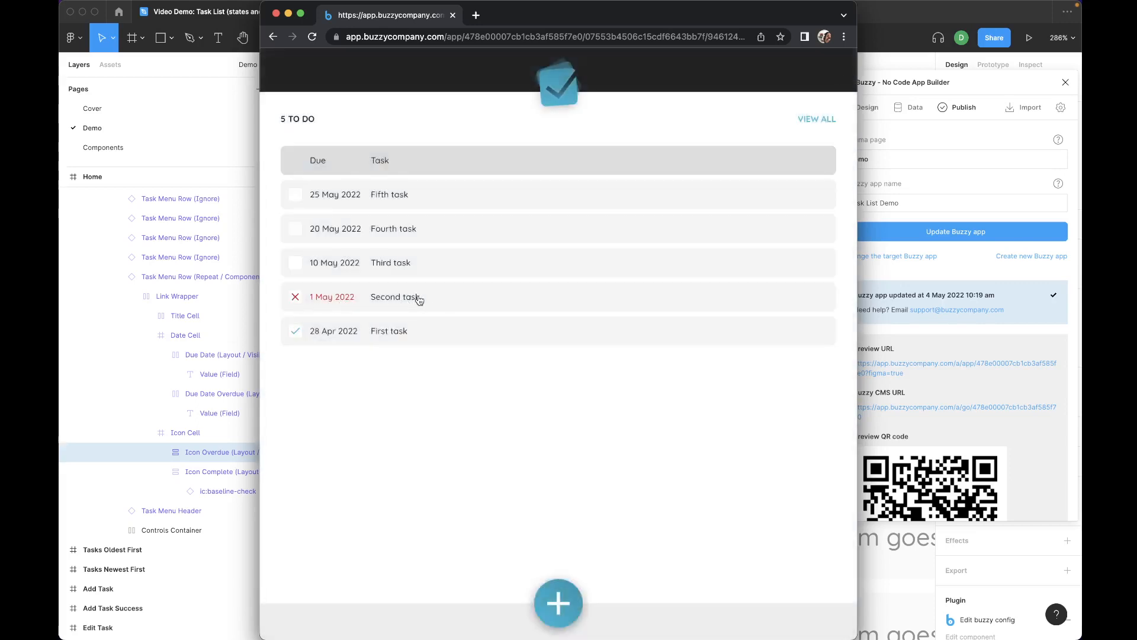
mouse_move(497, 418)
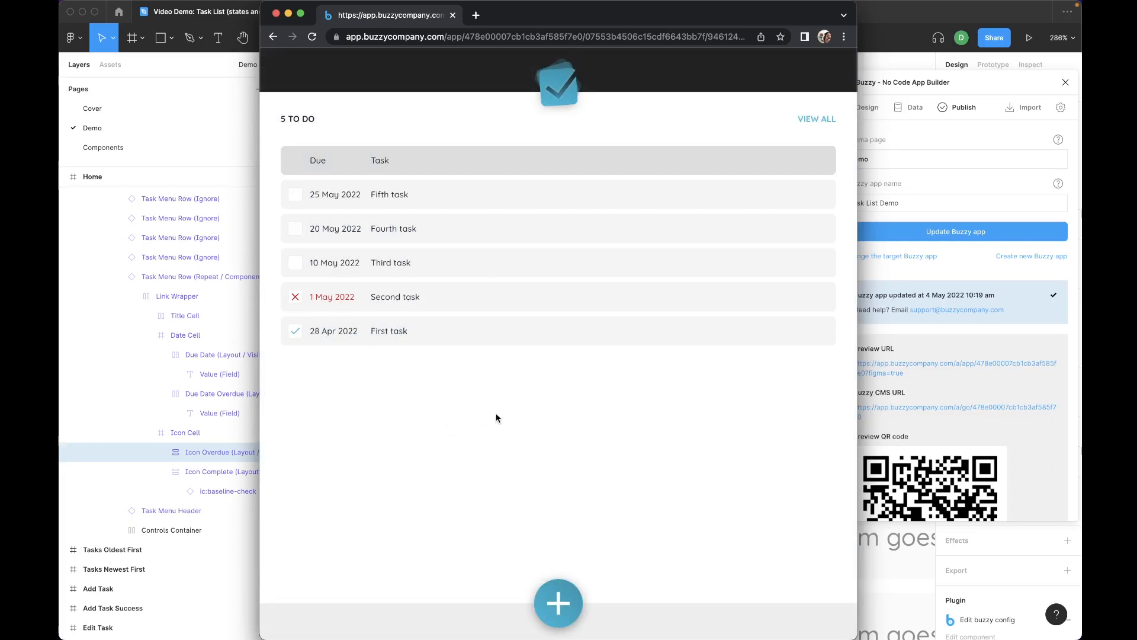